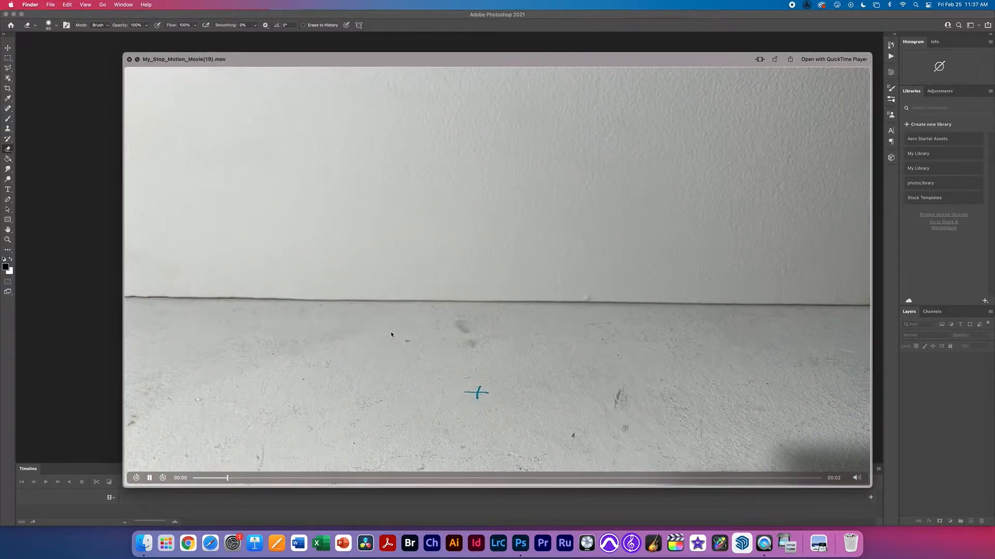
- Play My_Stop_Motion_Movie(19).mov through, replay it, then close the preview
{"action": "left_click", "coordinate": [149, 477]}
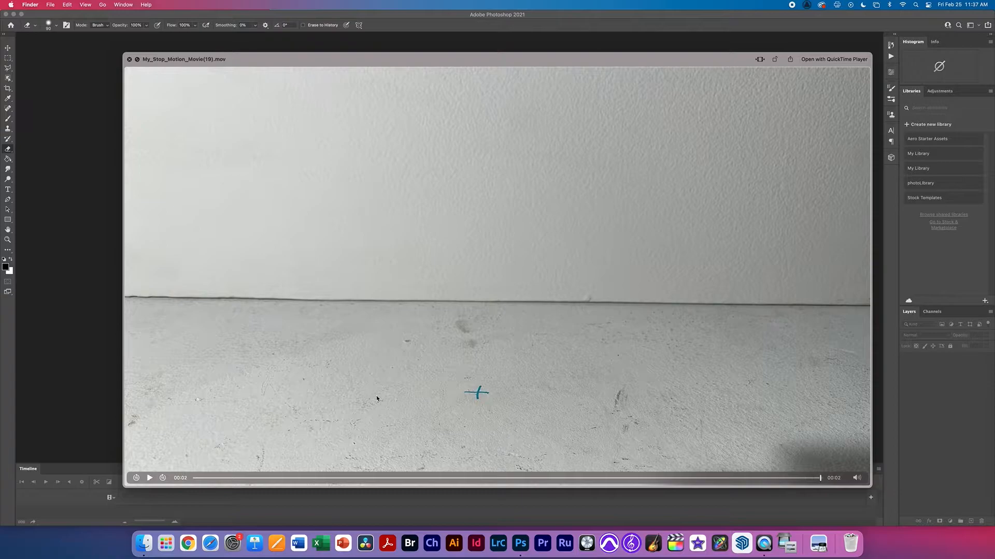
{"action": "left_click", "coordinate": [149, 478]}
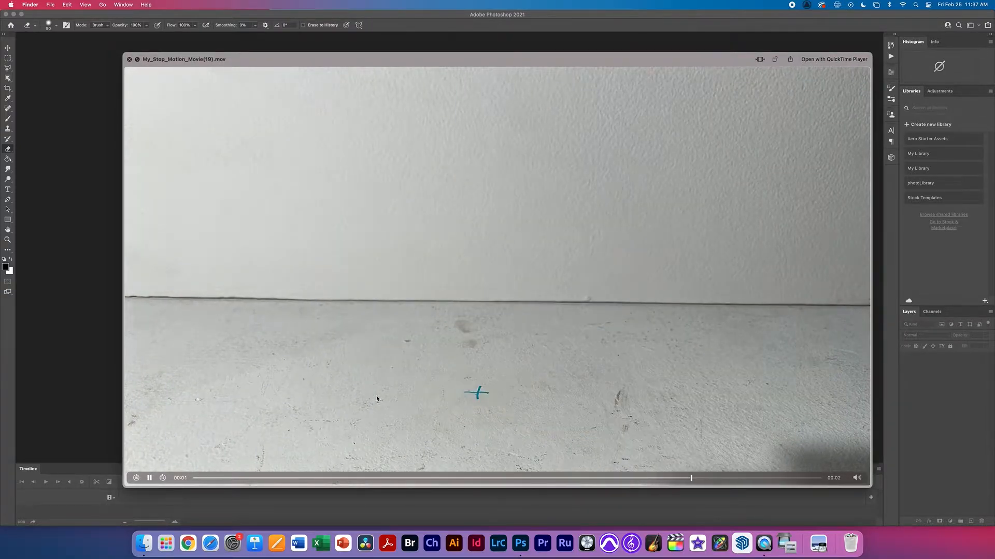
{"action": "left_click", "coordinate": [149, 478]}
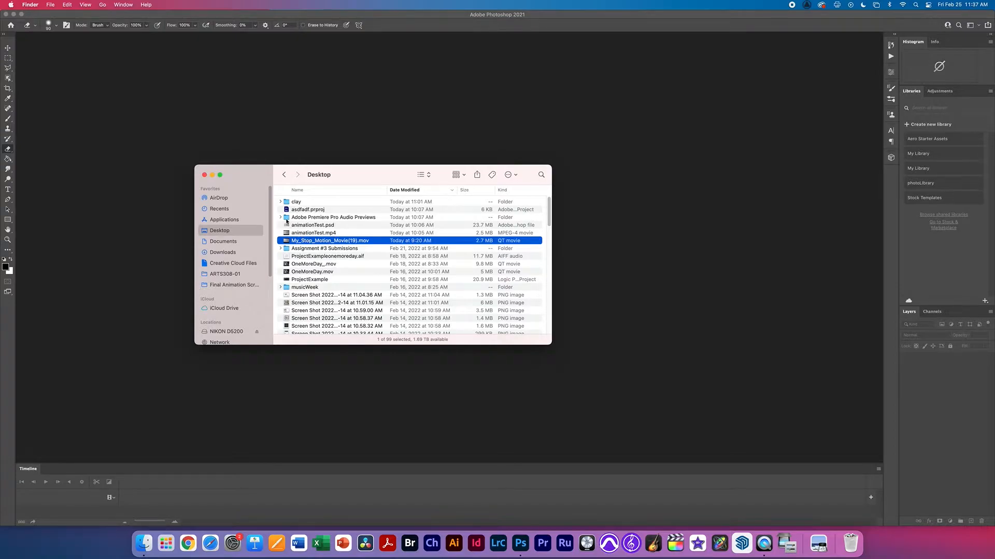
- Return to Photoshop and reset the Motion workspace to its default layout
{"action": "left_click", "coordinate": [204, 174]}
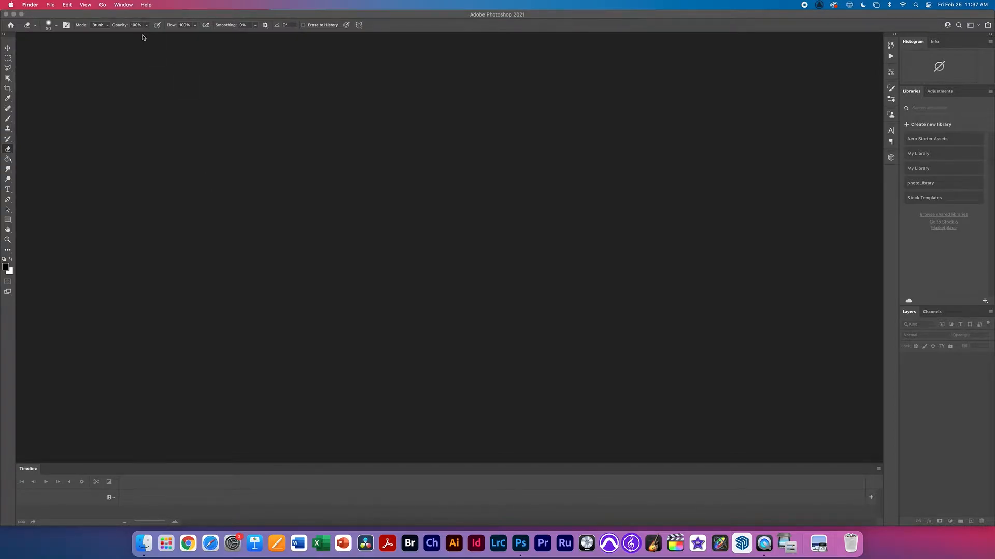
{"action": "left_click", "coordinate": [123, 4]}
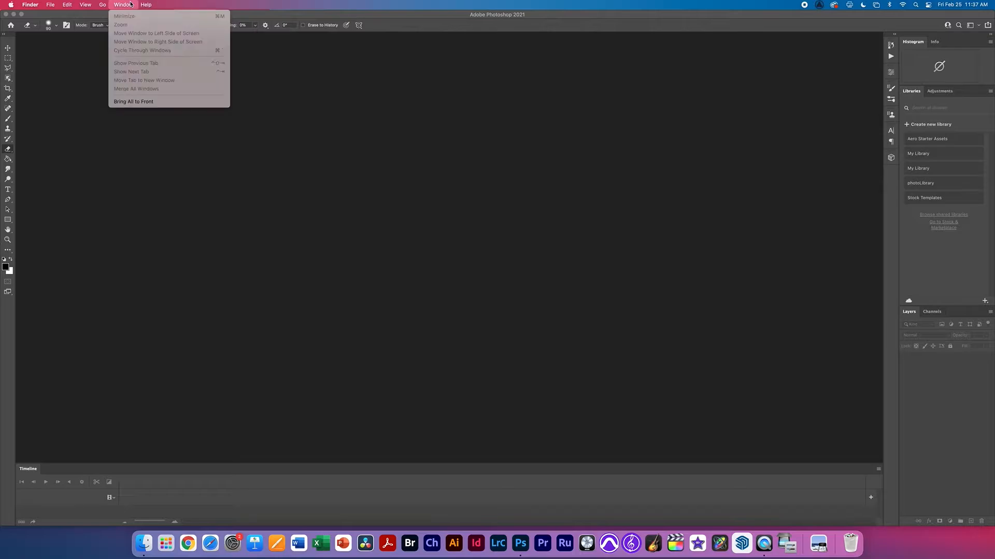
{"action": "left_click", "coordinate": [264, 5]}
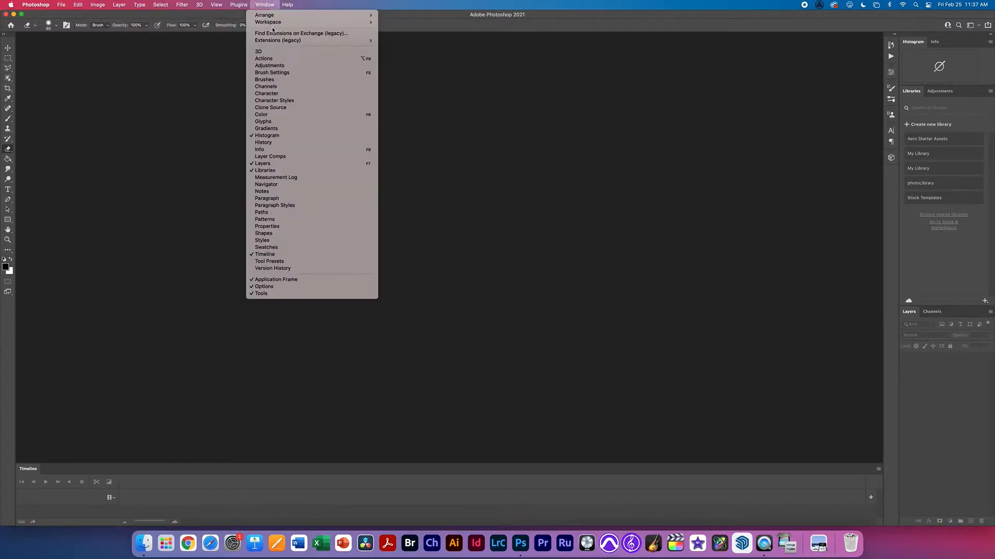
{"action": "mouse_move", "coordinate": [268, 22]}
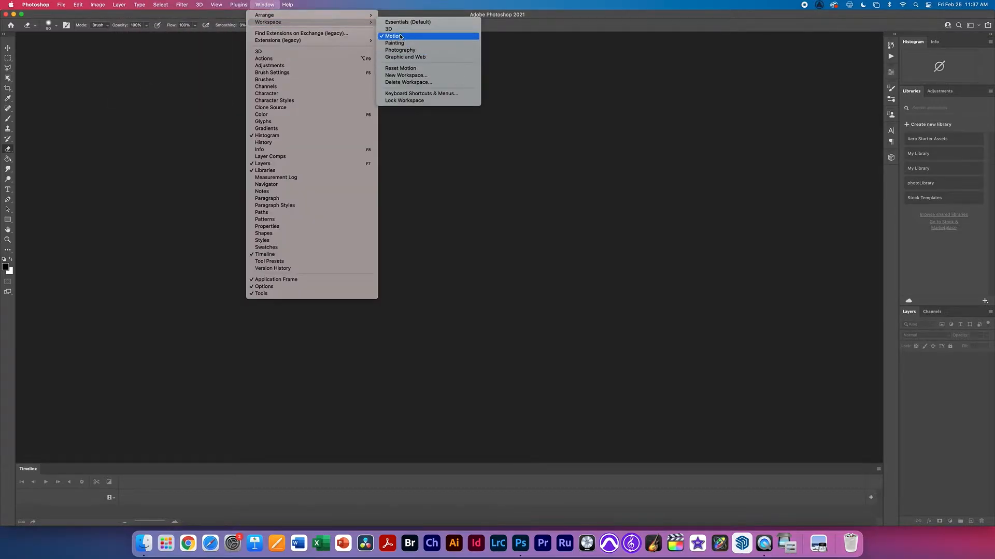
{"action": "mouse_move", "coordinate": [405, 75]}
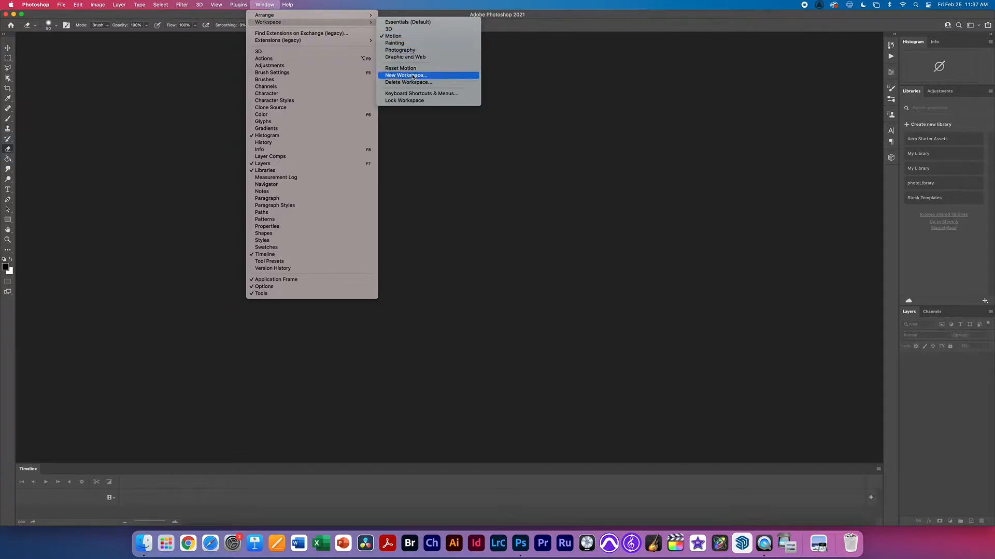
{"action": "mouse_move", "coordinate": [400, 69]}
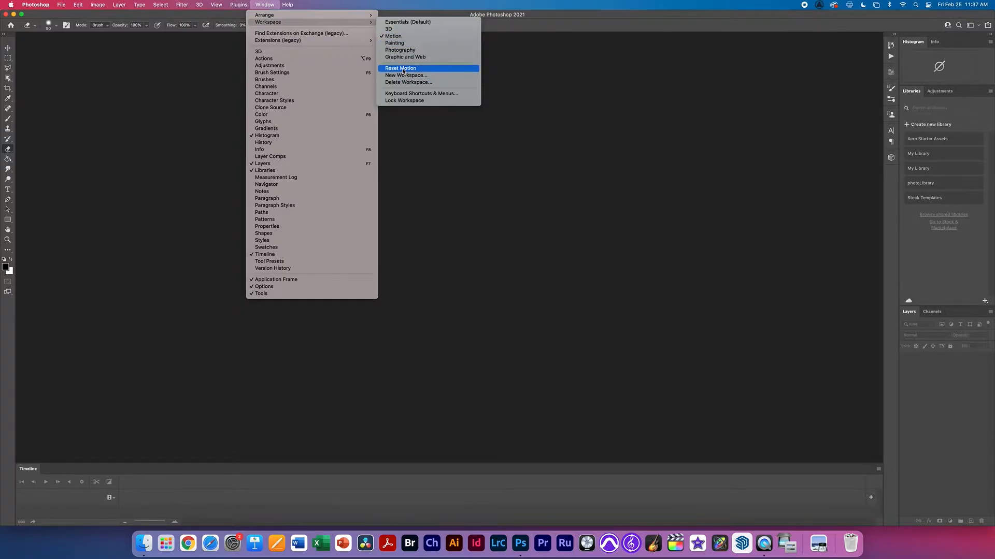
{"action": "left_click", "coordinate": [400, 69]}
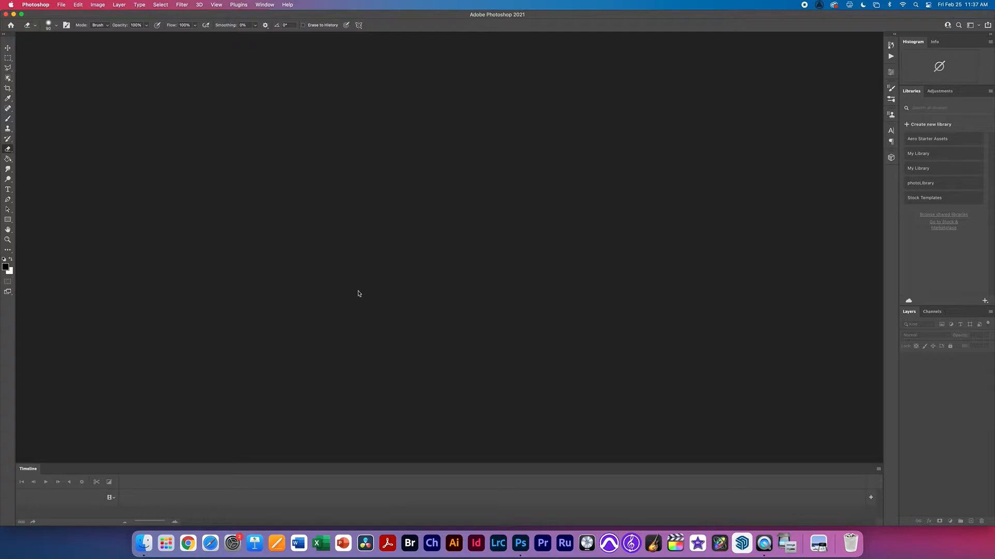
{"action": "mouse_move", "coordinate": [152, 112]}
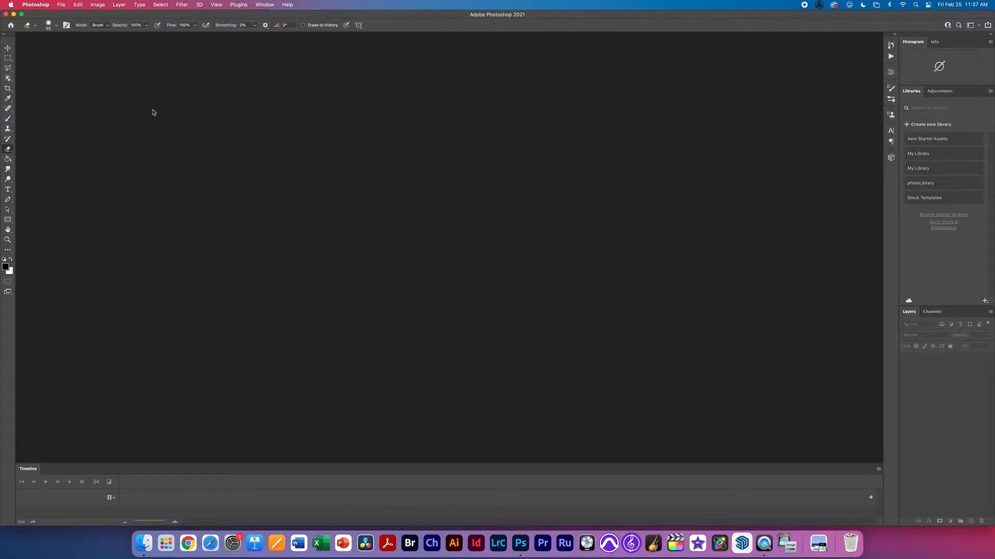
- Create a new HDTV 1080p document, 1920 by 1080 pixels, from the Film & Video presets
{"action": "left_click", "coordinate": [61, 5]}
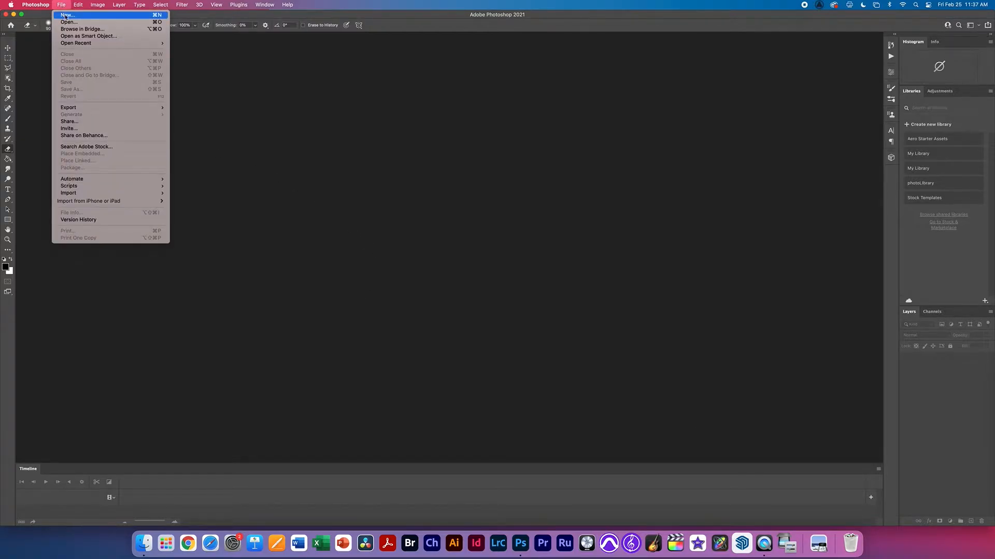
{"action": "left_click", "coordinate": [67, 15]}
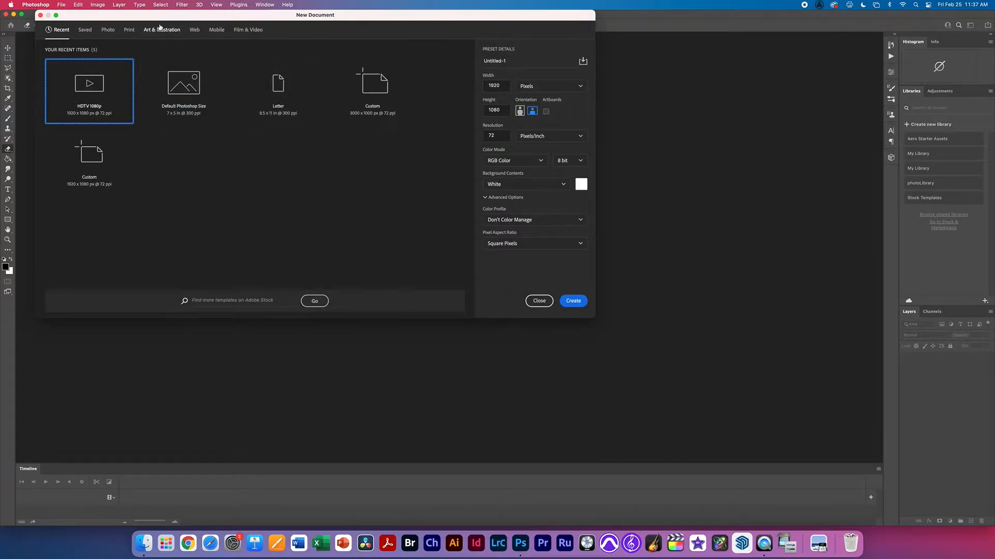
{"action": "left_click", "coordinate": [248, 30]}
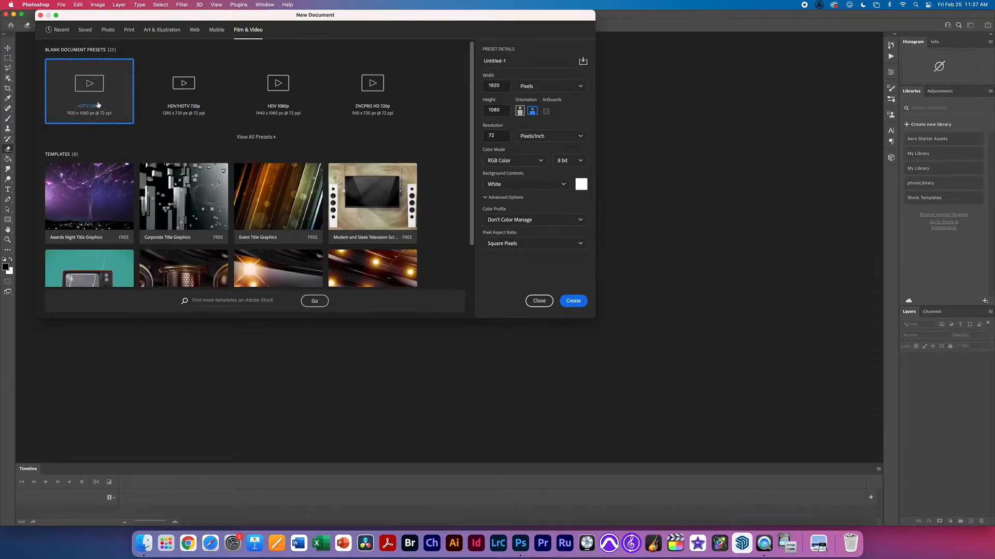
{"action": "mouse_move", "coordinate": [109, 118]}
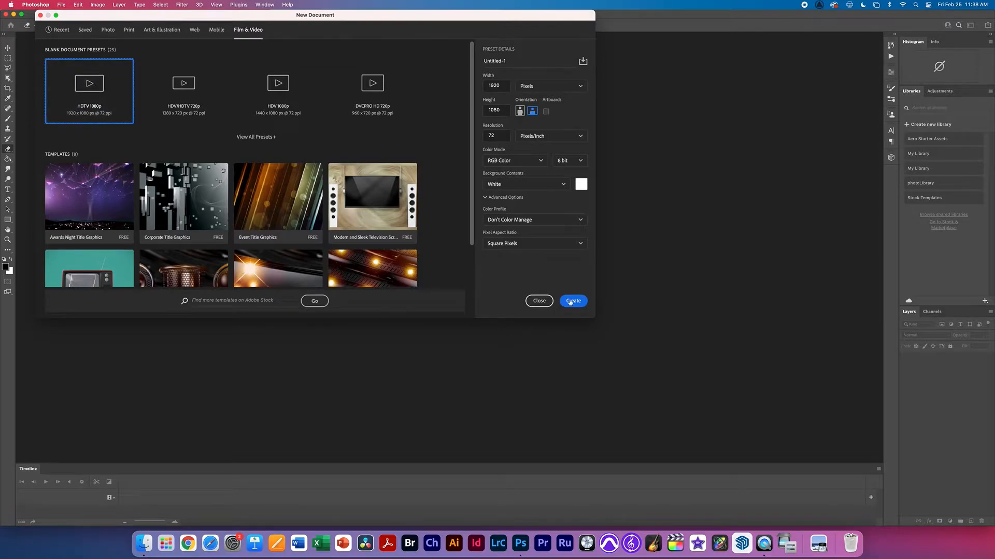
{"action": "left_click", "coordinate": [571, 301]}
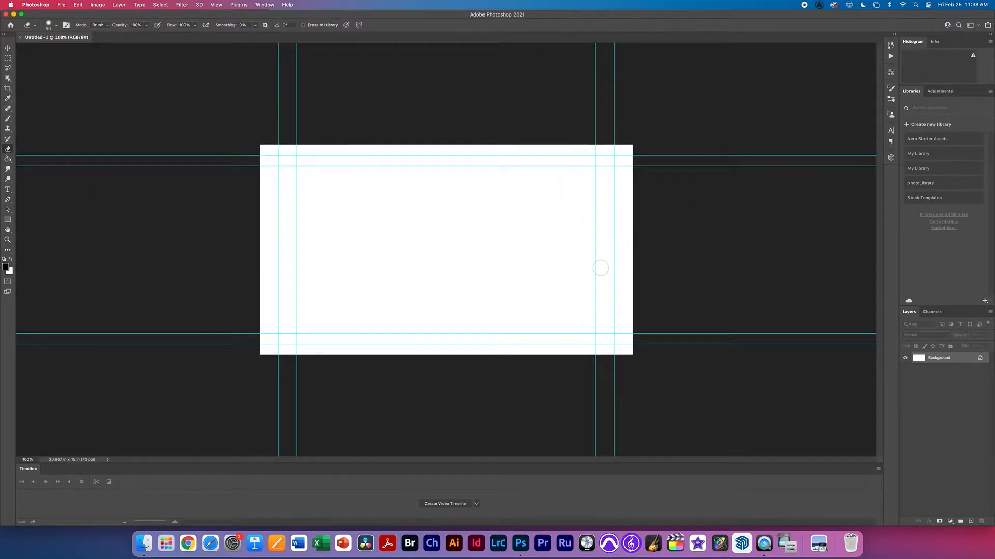
- Clear all guides from the canvas and start adding a blank video layer
{"action": "left_click", "coordinate": [216, 5]}
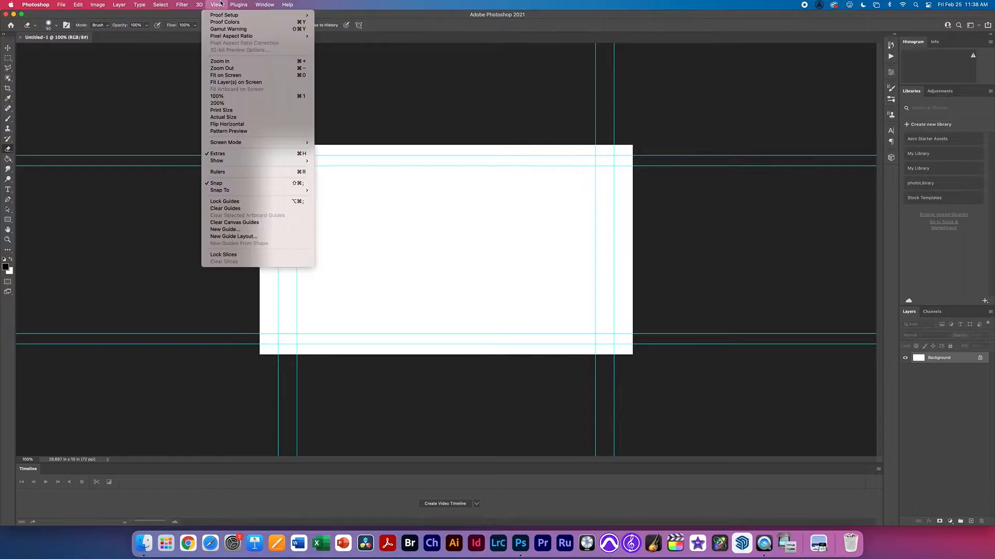
{"action": "mouse_move", "coordinate": [225, 208]}
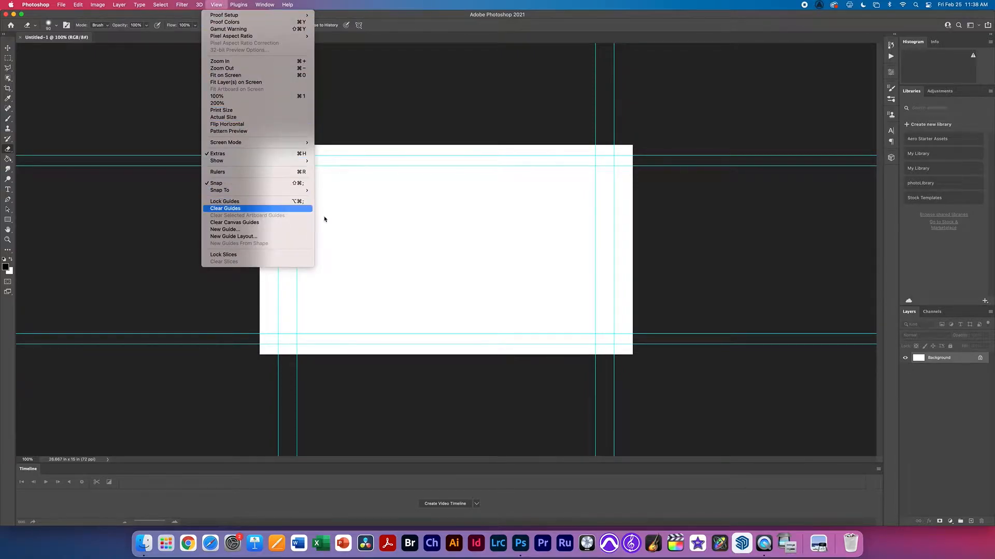
{"action": "left_click", "coordinate": [225, 208]}
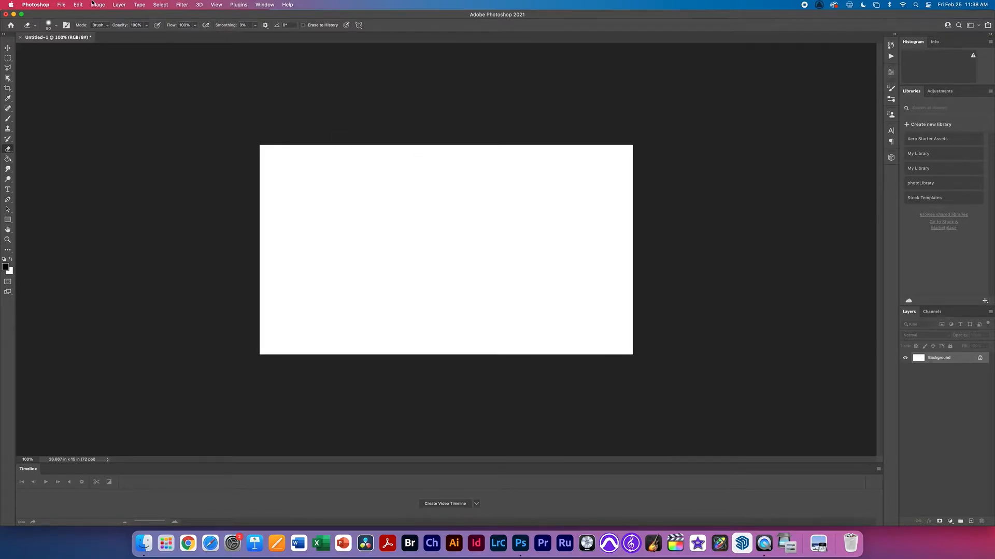
{"action": "left_click", "coordinate": [118, 4]}
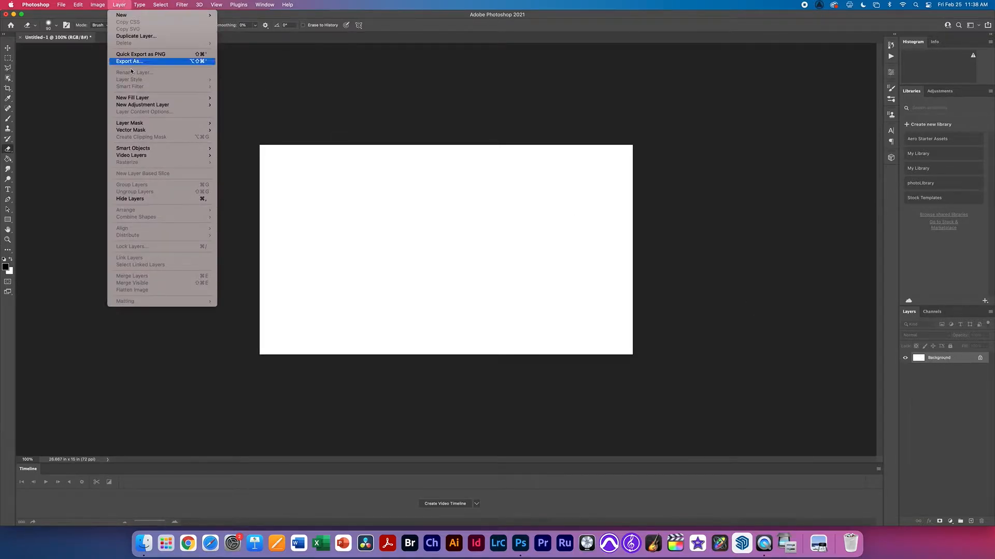
{"action": "mouse_move", "coordinate": [132, 155]}
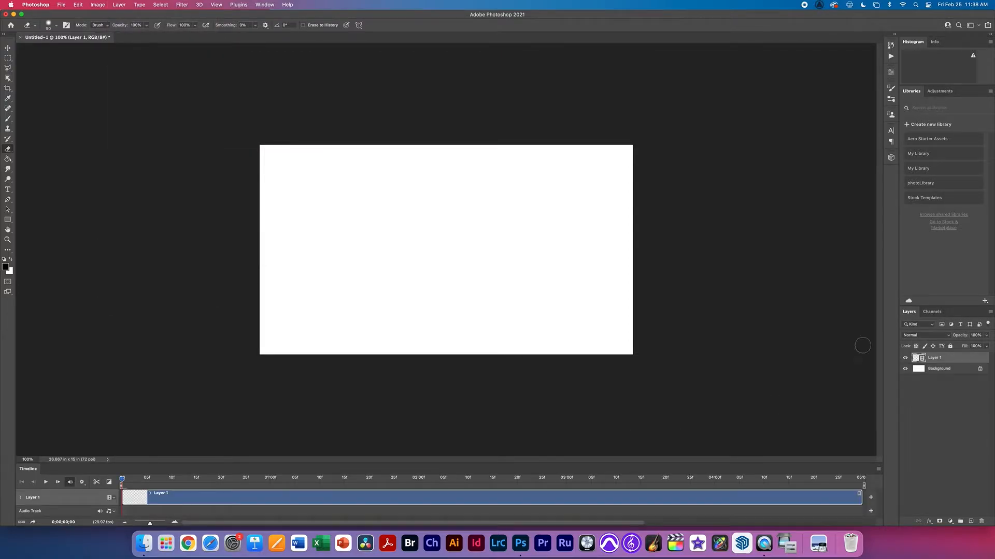
{"action": "mouse_move", "coordinate": [574, 259]}
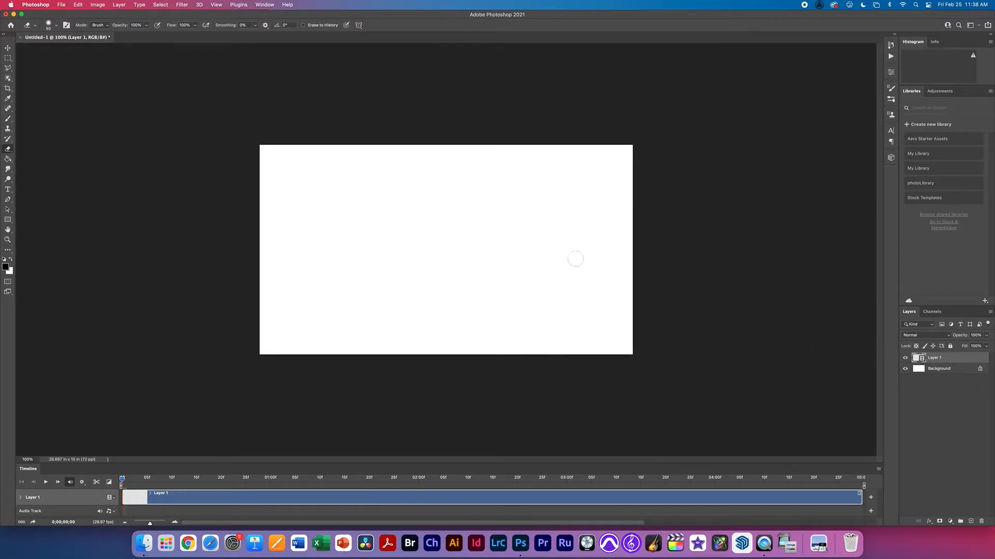
{"action": "mouse_move", "coordinate": [547, 315]}
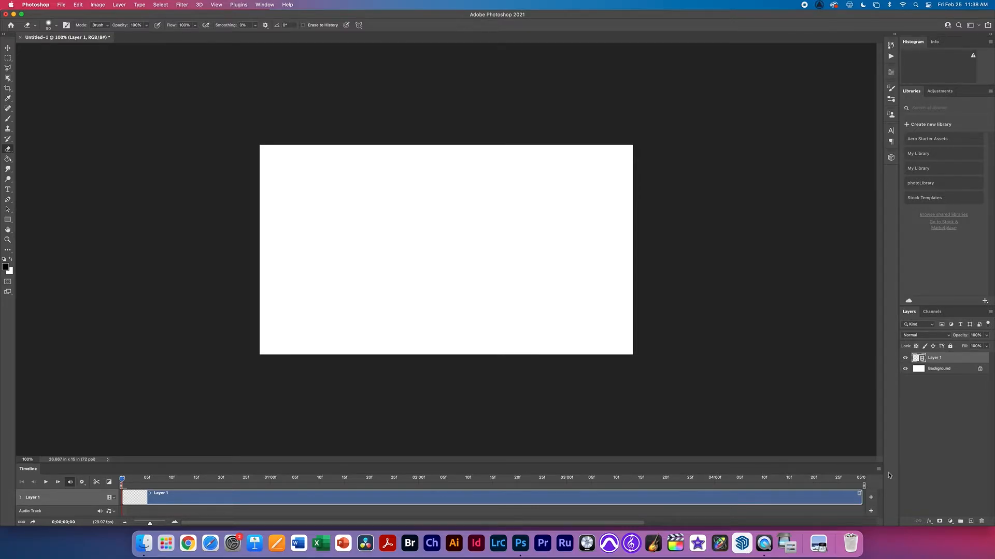
- Set the timeline frame rate to 12 fps via the Timeline panel menu
{"action": "left_click", "coordinate": [878, 469]}
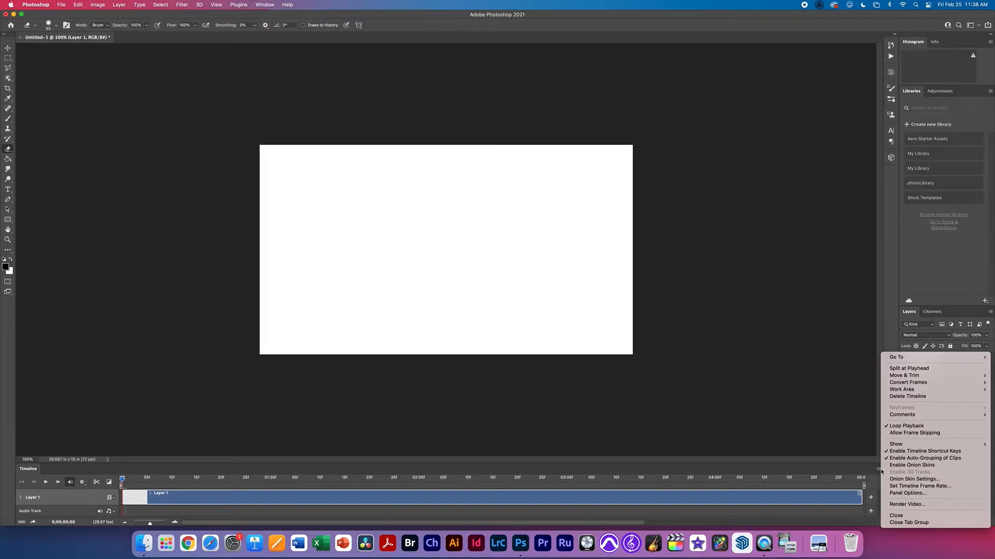
{"action": "mouse_move", "coordinate": [915, 433]}
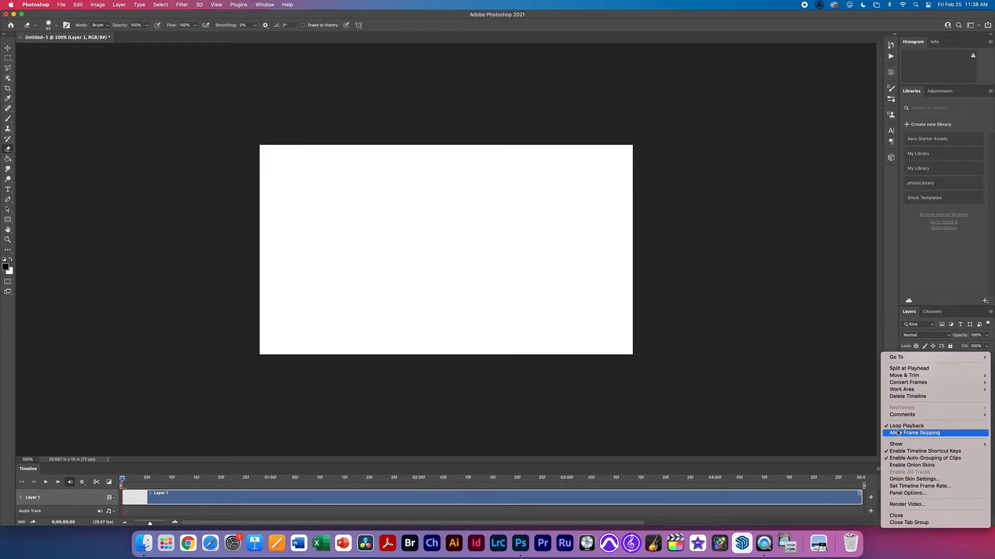
{"action": "mouse_move", "coordinate": [919, 486]}
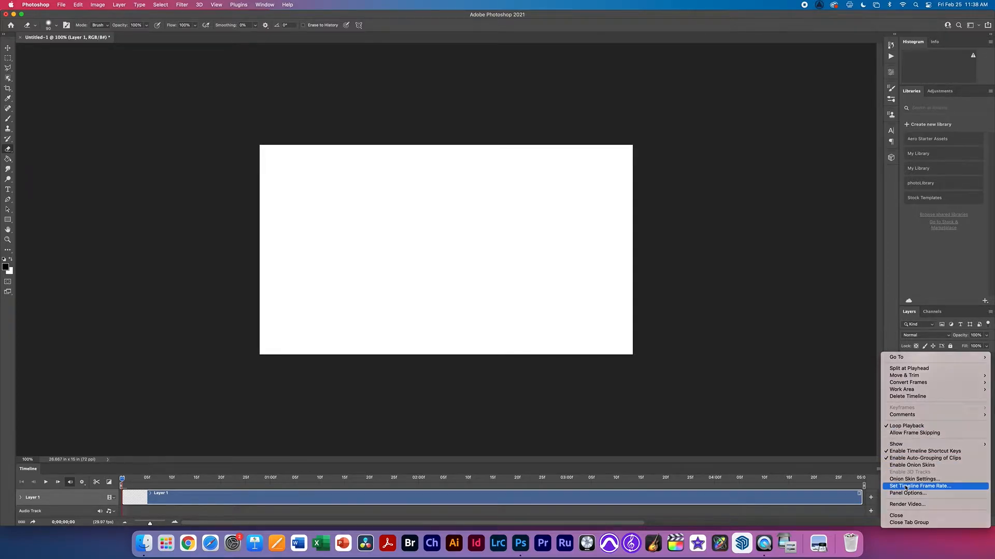
{"action": "left_click", "coordinate": [919, 486]}
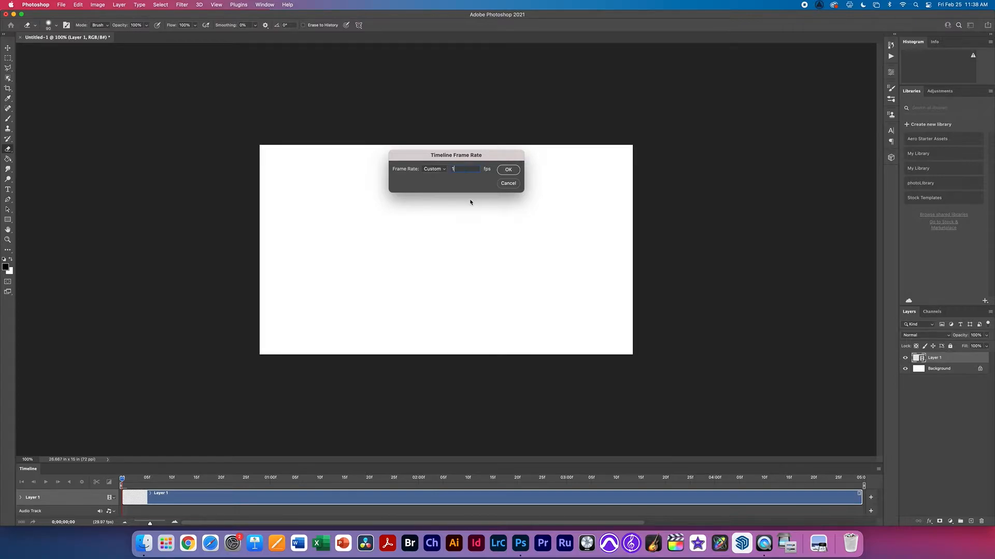
{"action": "left_click", "coordinate": [507, 169]}
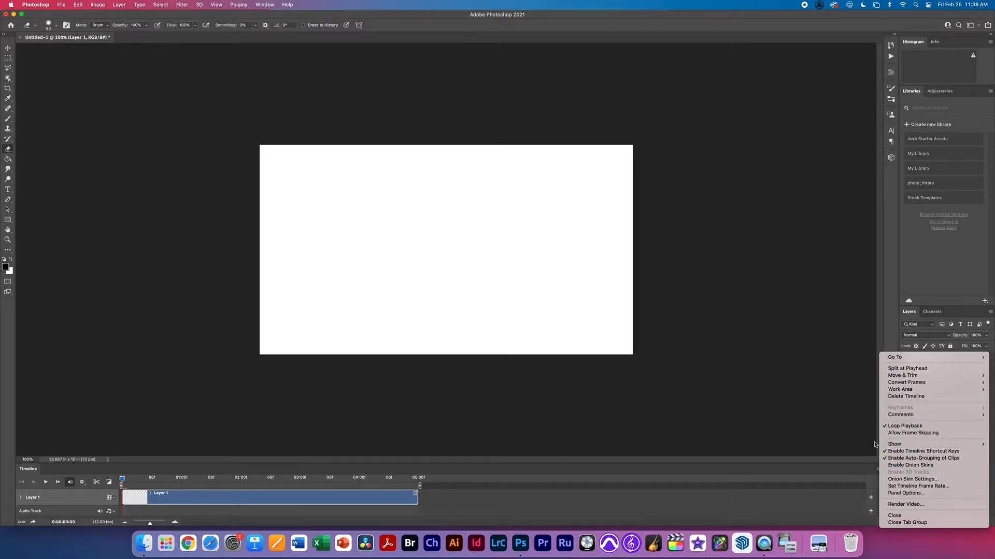
{"action": "mouse_move", "coordinate": [923, 451]}
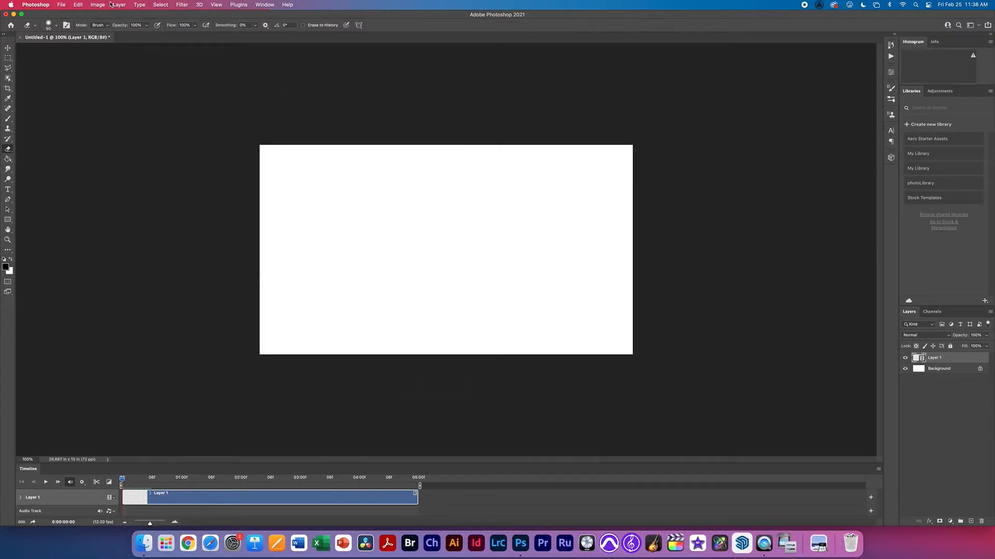
{"action": "left_click", "coordinate": [117, 4]}
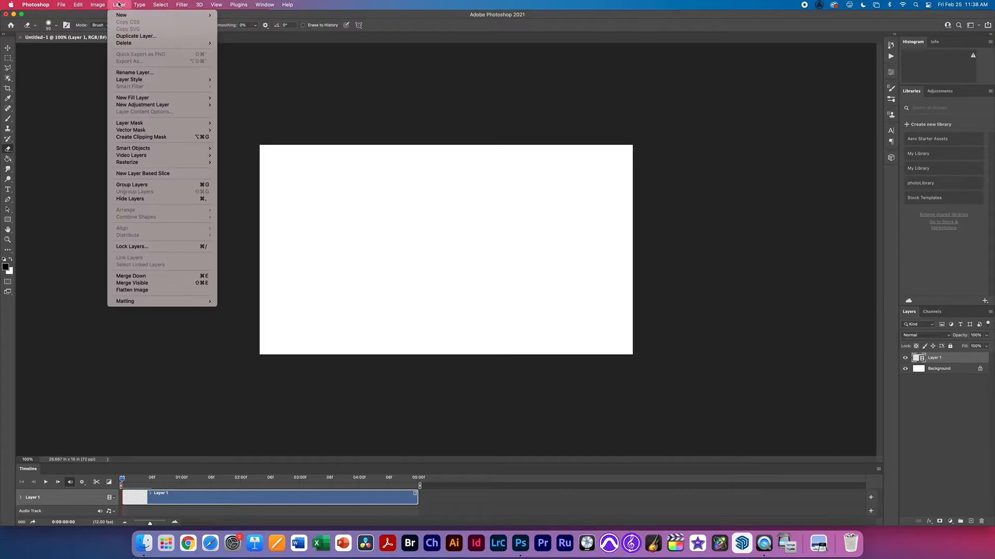
{"action": "mouse_move", "coordinate": [131, 184]}
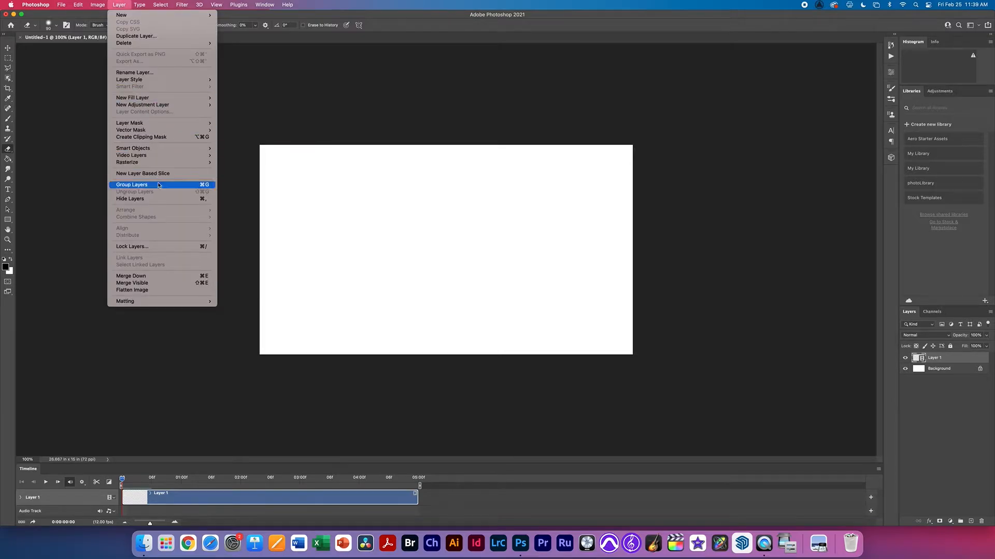
{"action": "mouse_move", "coordinate": [132, 156]}
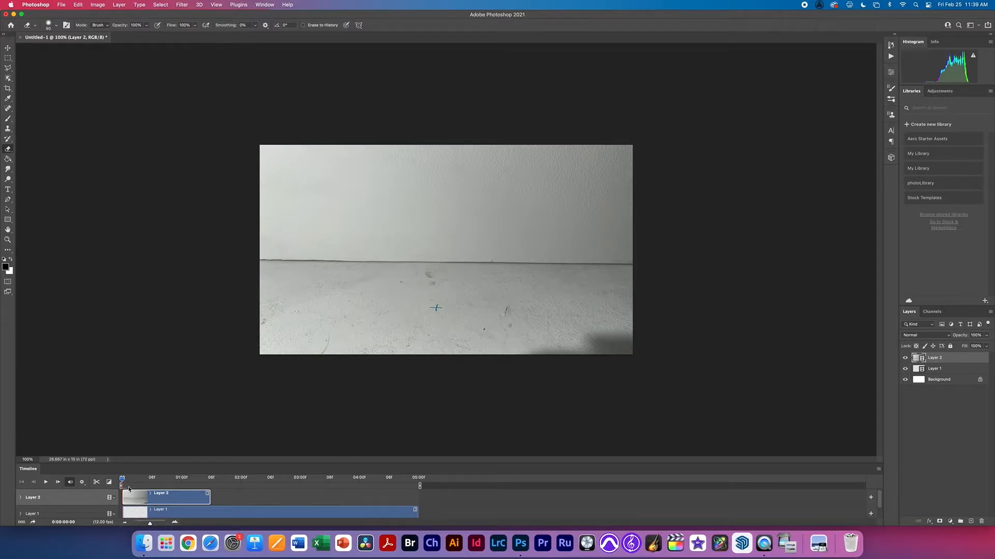
{"action": "left_click", "coordinate": [45, 481]}
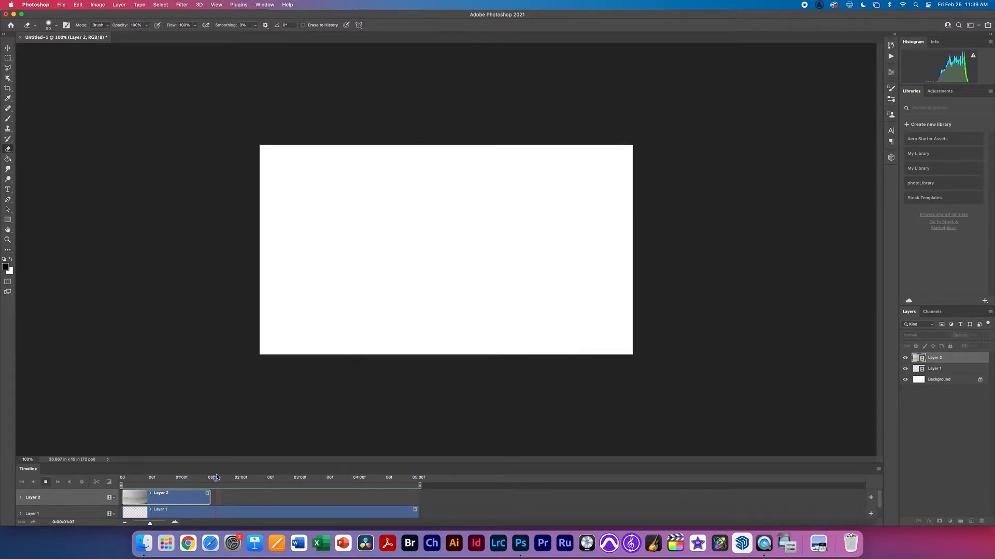
{"action": "left_click", "coordinate": [57, 482]}
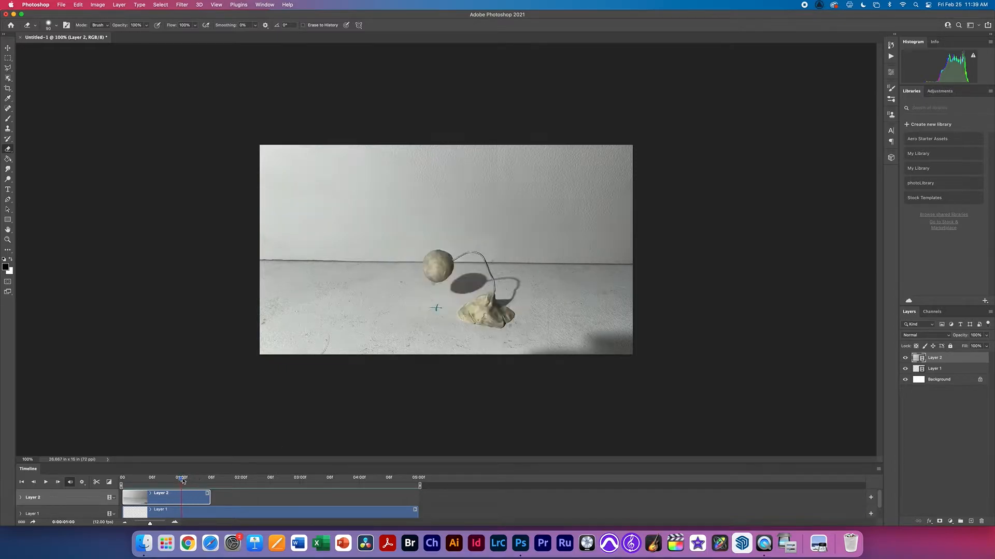
{"action": "left_click", "coordinate": [137, 476]}
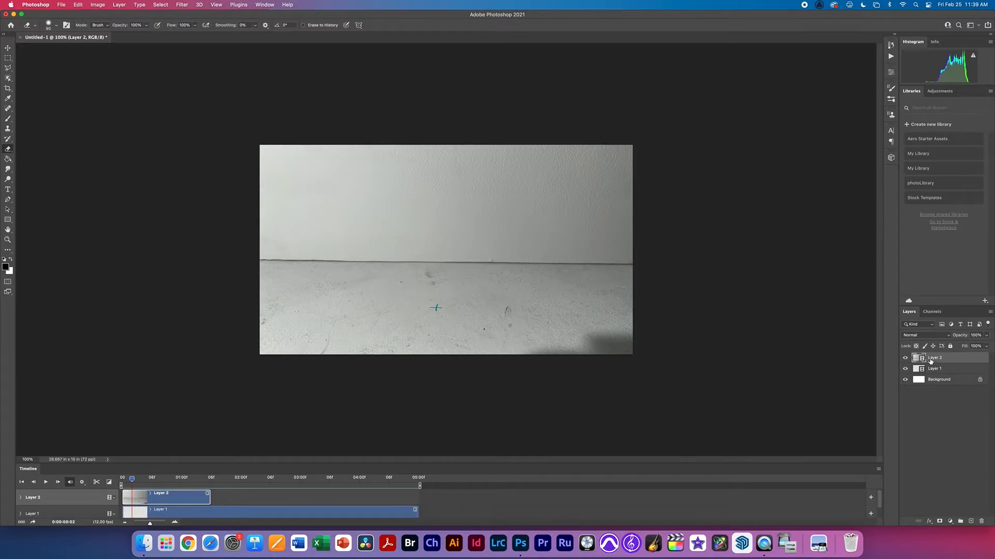
- Rename Layer 2 to video, duplicate it, and rename the copy bg still
{"action": "double_click", "coordinate": [934, 358]}
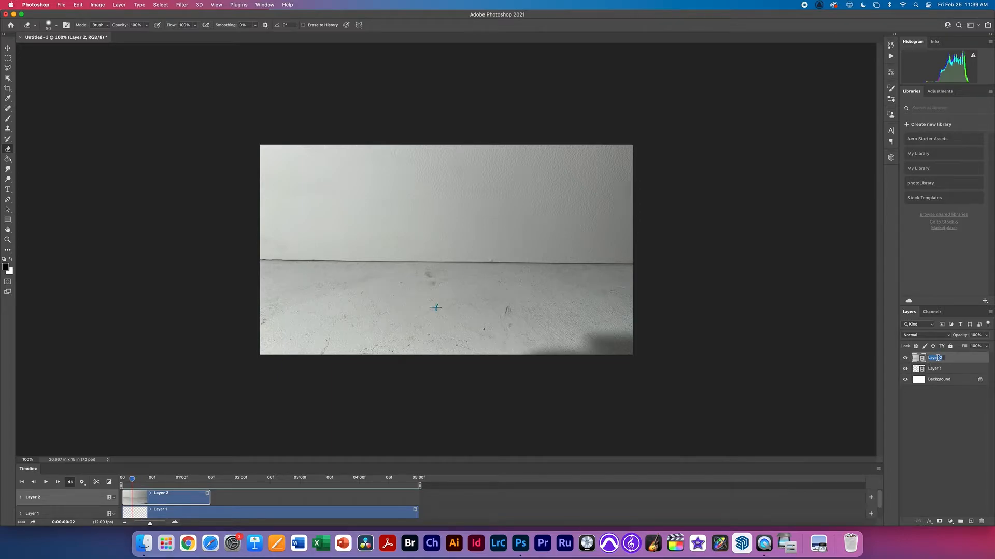
{"action": "type", "text": "video"}
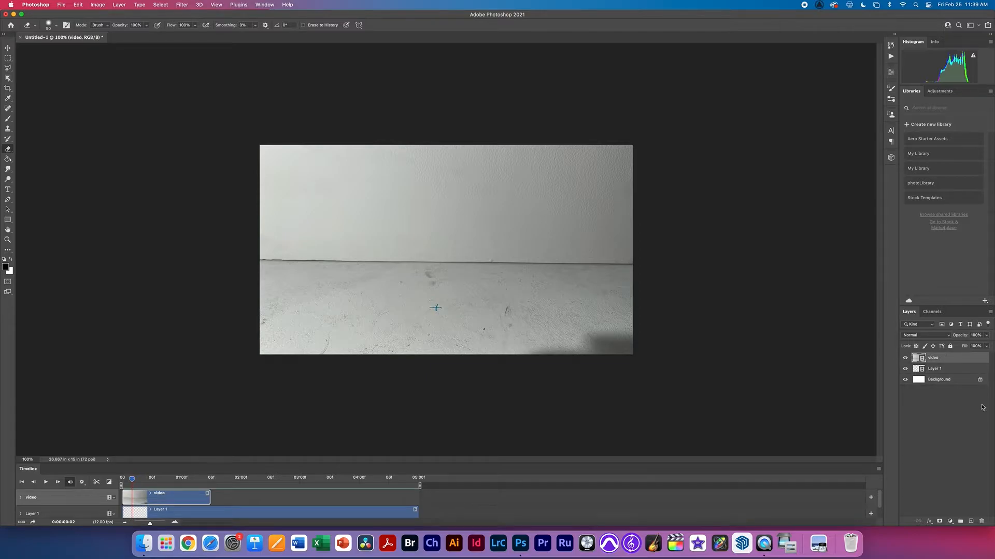
{"action": "right_click", "coordinate": [932, 357]}
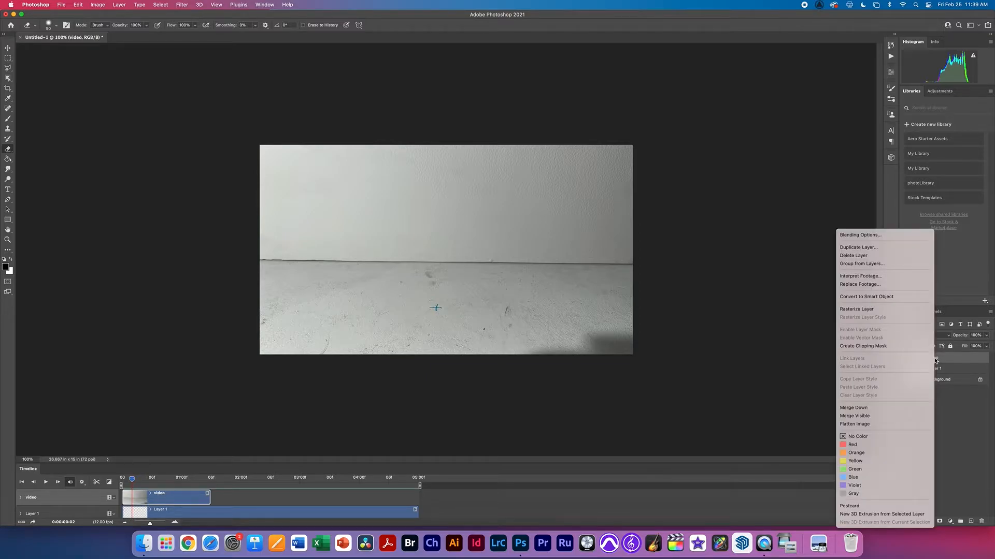
{"action": "mouse_move", "coordinate": [853, 255]}
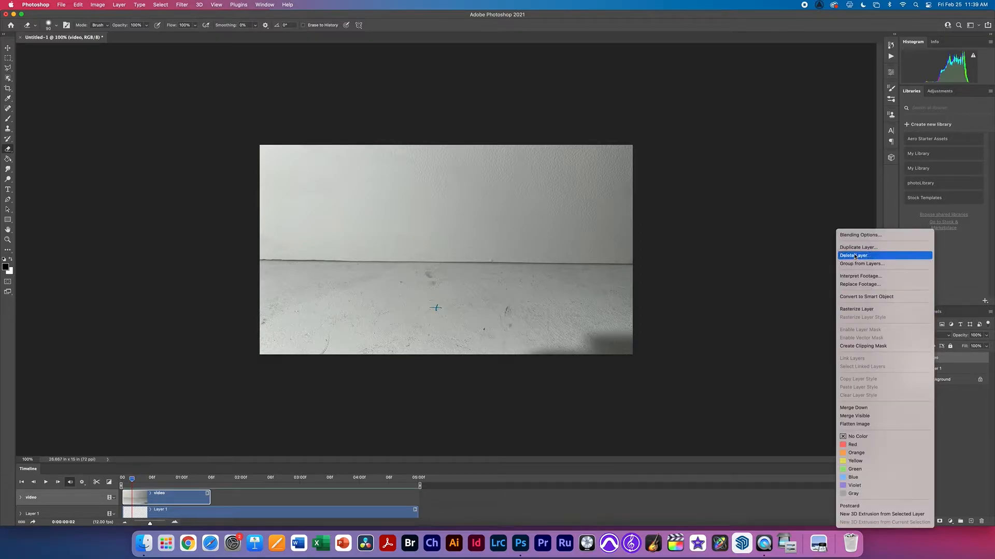
{"action": "left_click", "coordinate": [858, 247]}
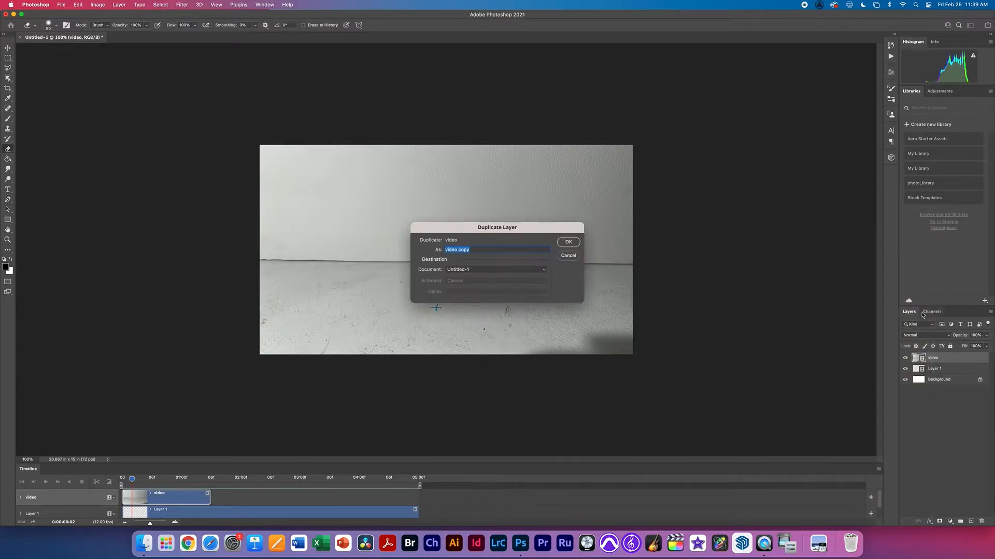
{"action": "left_click", "coordinate": [567, 241]}
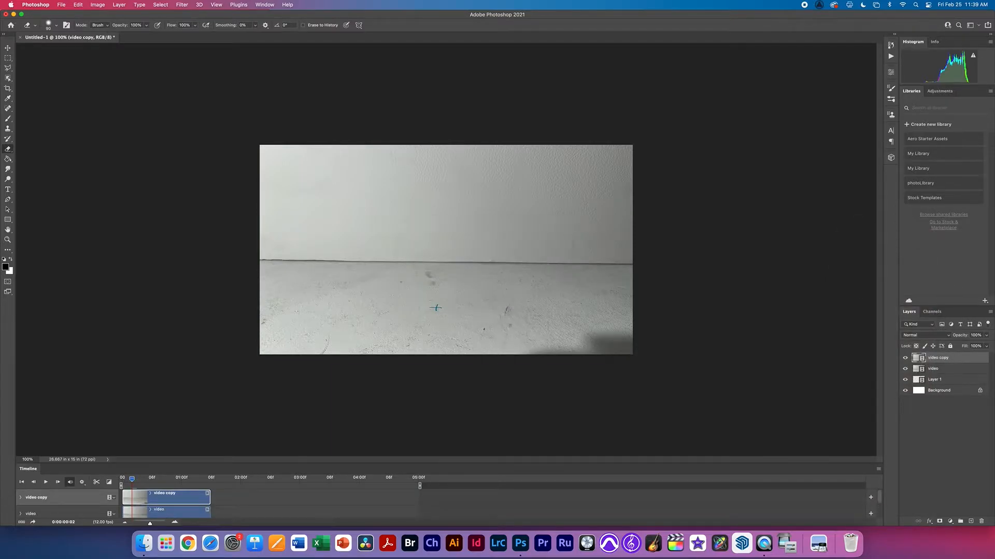
{"action": "double_click", "coordinate": [938, 358]}
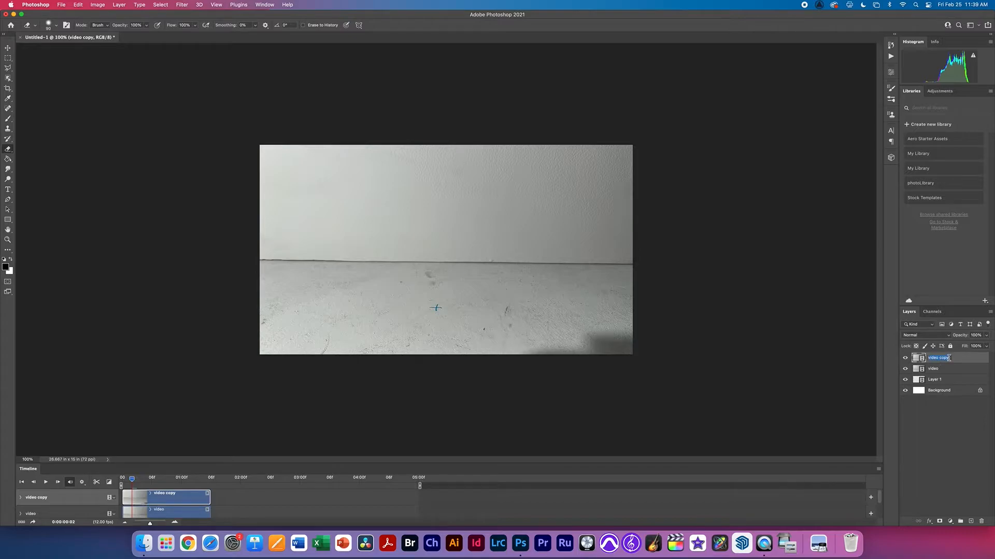
{"action": "type", "text": "bg still"}
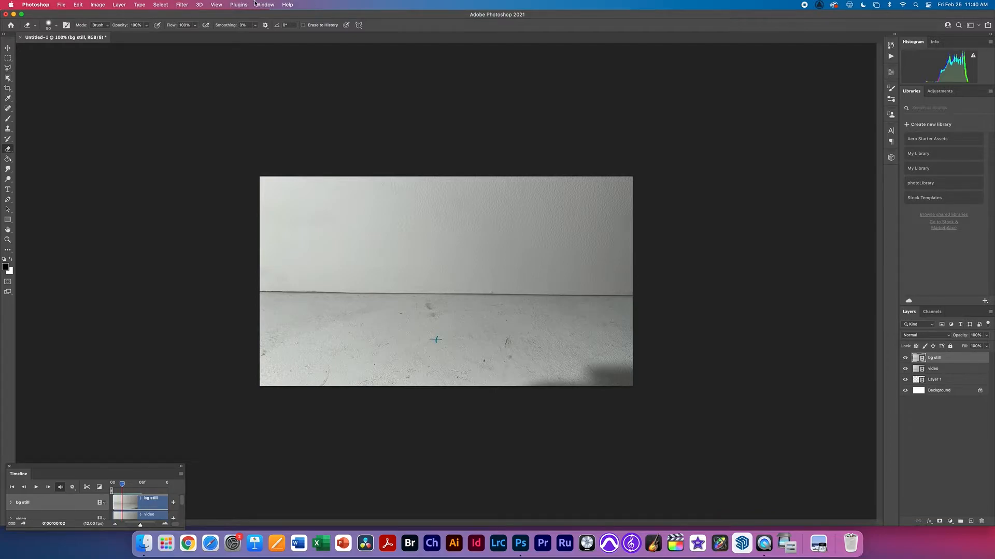
- Restore the Timeline panel to full width and select the bg still layer
{"action": "left_click", "coordinate": [264, 5]}
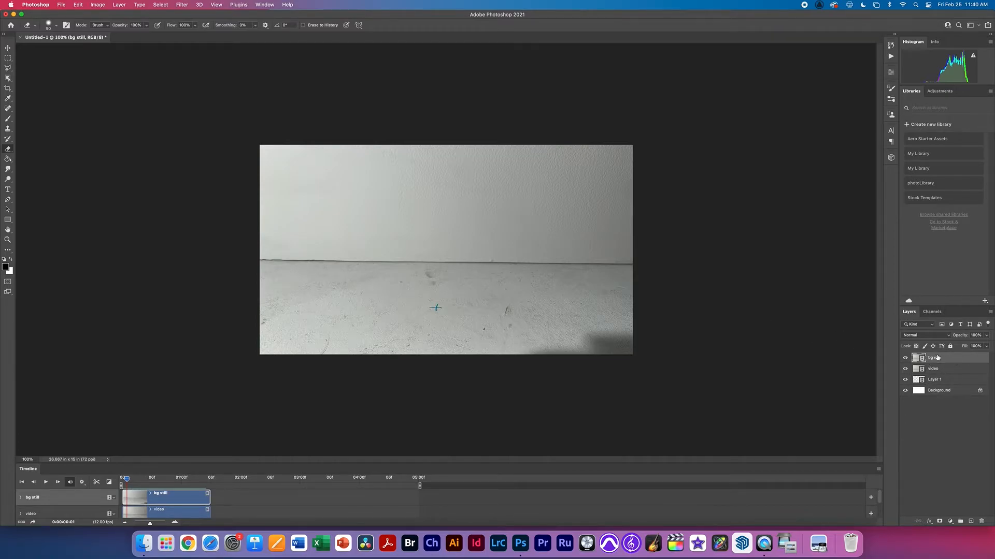
{"action": "left_click", "coordinate": [934, 369]}
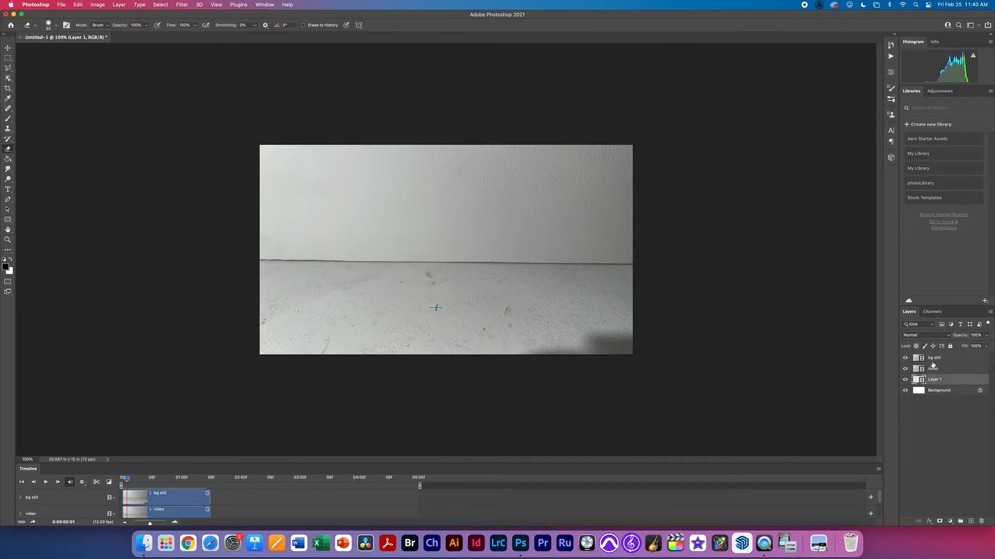
- Rasterize bg still into a static image, check its visibility, and select video above it
{"action": "right_click", "coordinate": [934, 358]}
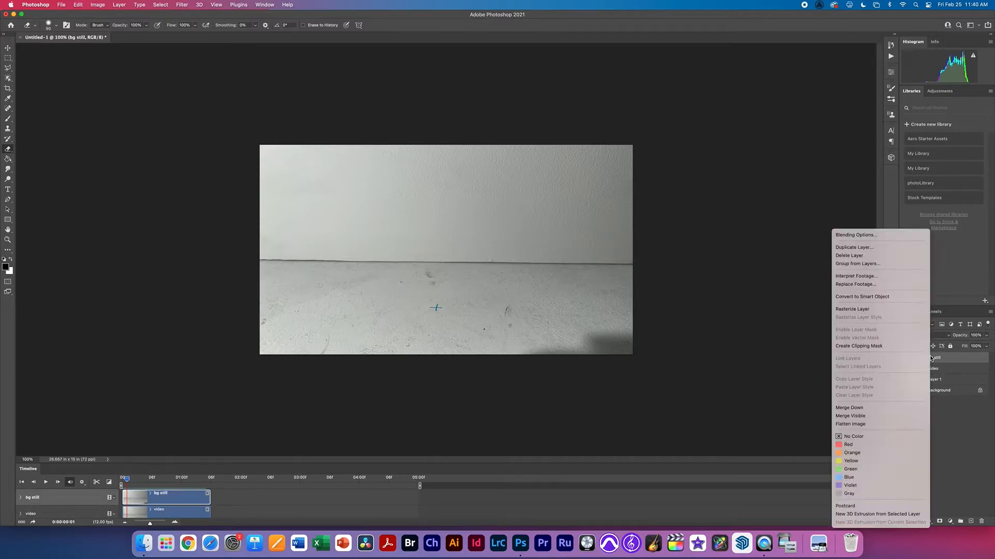
{"action": "mouse_move", "coordinate": [861, 247]}
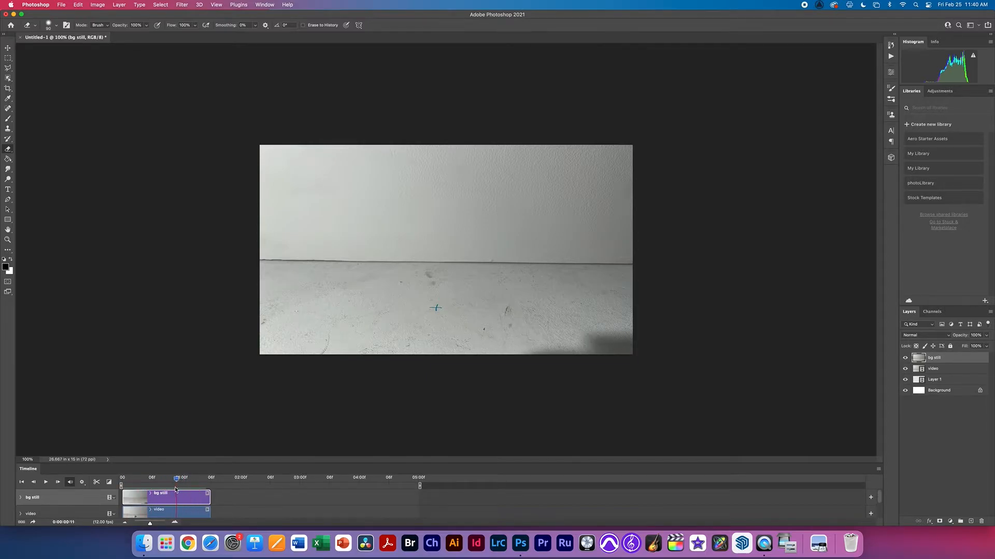
{"action": "left_click", "coordinate": [904, 358]}
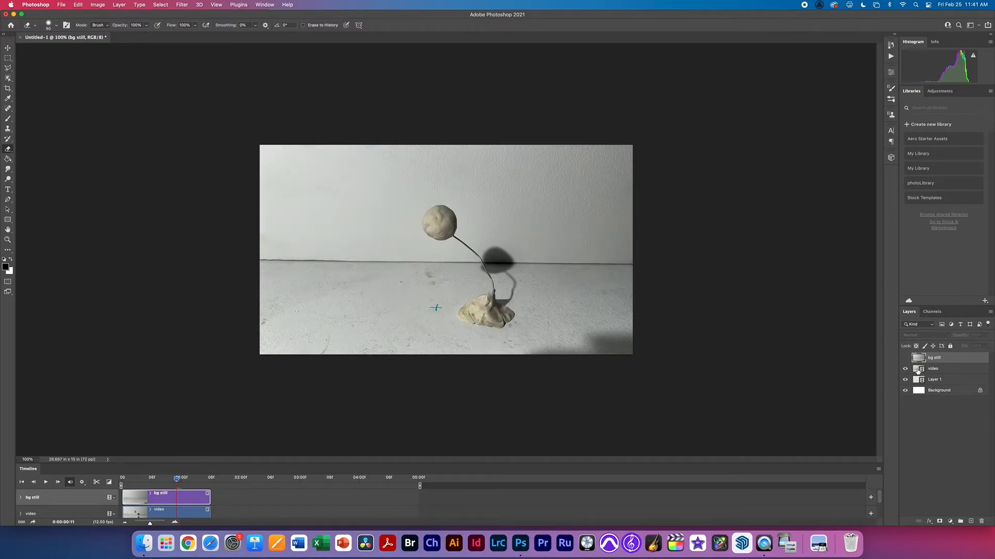
{"action": "left_click", "coordinate": [906, 360]}
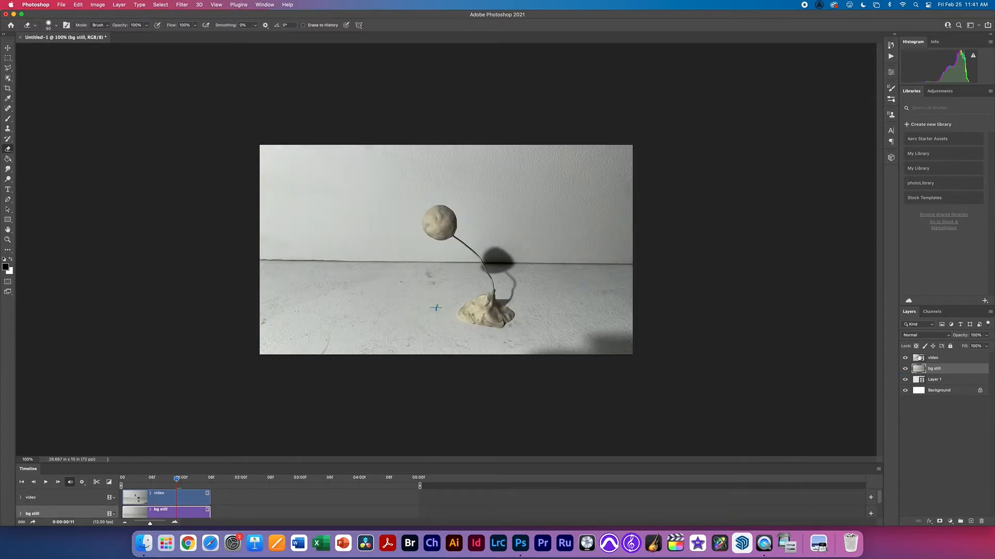
{"action": "left_click", "coordinate": [906, 357]}
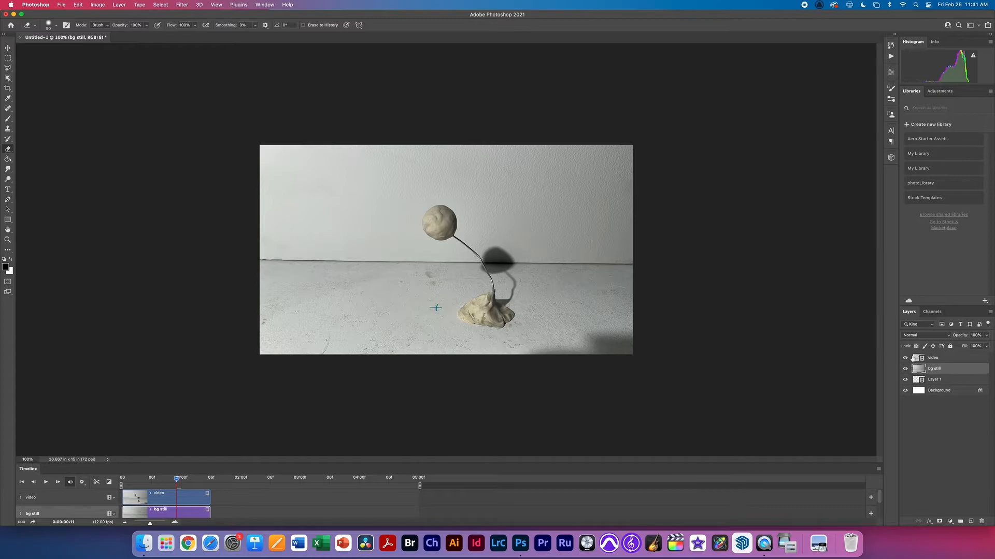
{"action": "left_click", "coordinate": [933, 358]}
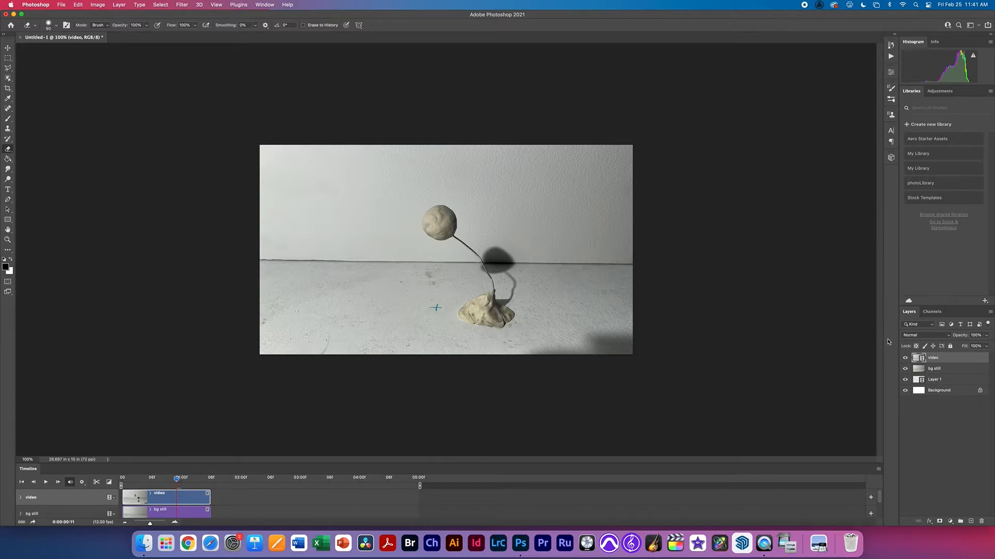
{"action": "left_click", "coordinate": [170, 476]}
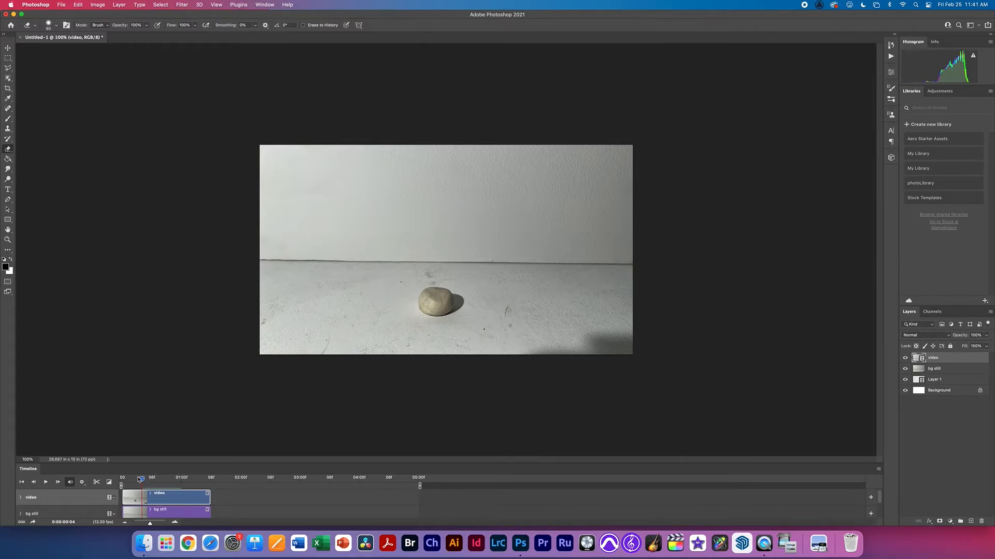
{"action": "left_click", "coordinate": [136, 482]}
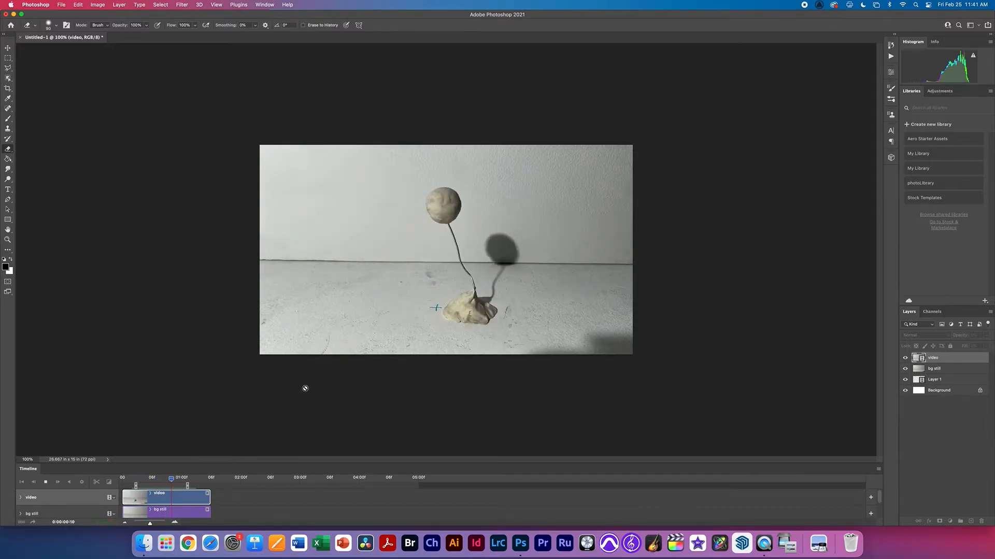
{"action": "left_click", "coordinate": [159, 478]}
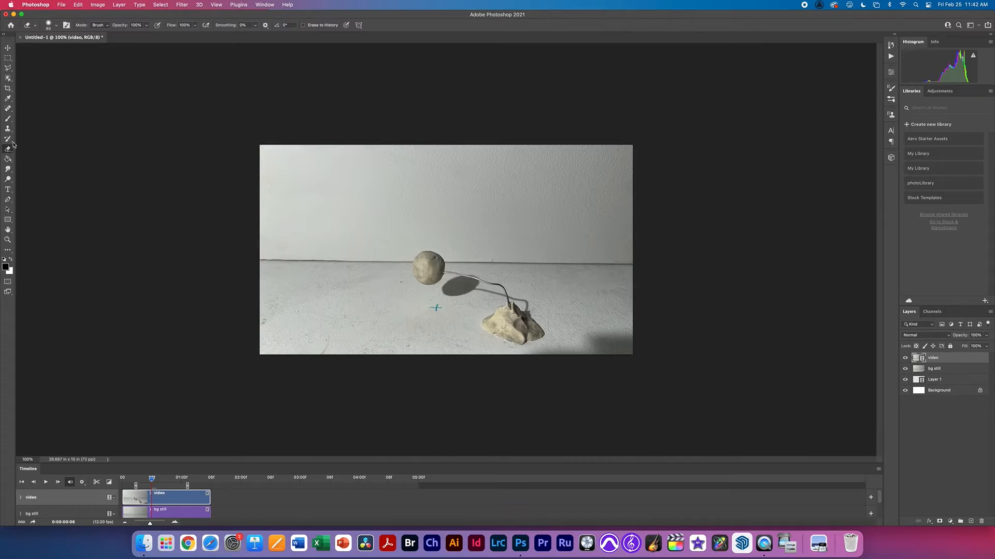
{"action": "left_click", "coordinate": [9, 148]}
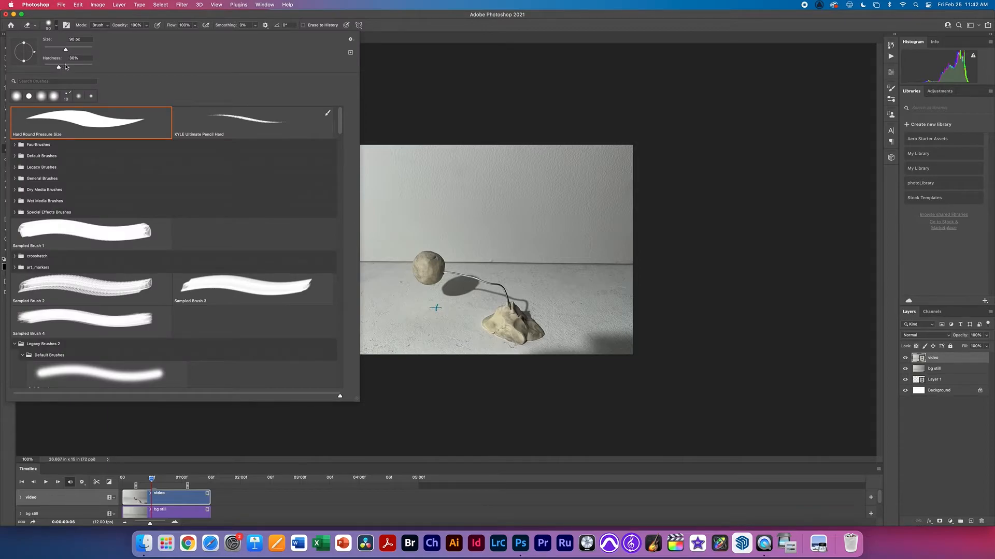
- Tune the Eraser size and hardness and erase the wire near the ball on this frame
{"action": "left_click_drag", "start_coordinate": [64, 49], "coordinate": [61, 50]}
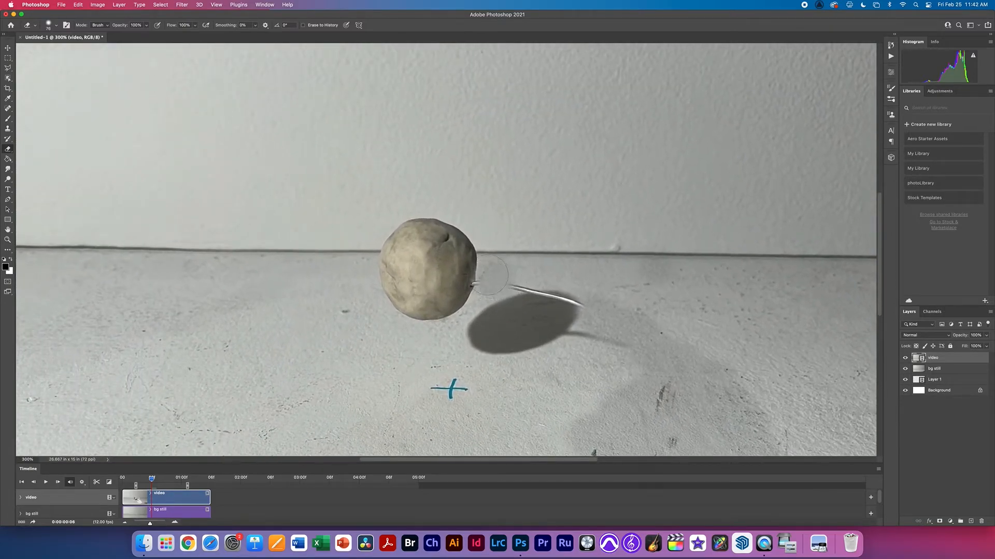
{"action": "left_click", "coordinate": [54, 25]}
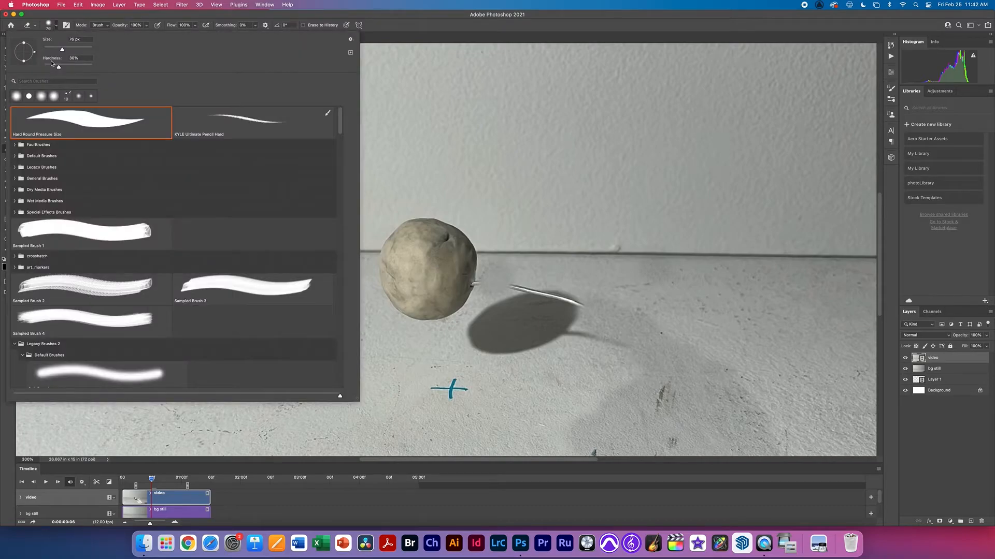
{"action": "left_click_drag", "start_coordinate": [61, 49], "coordinate": [58, 50]}
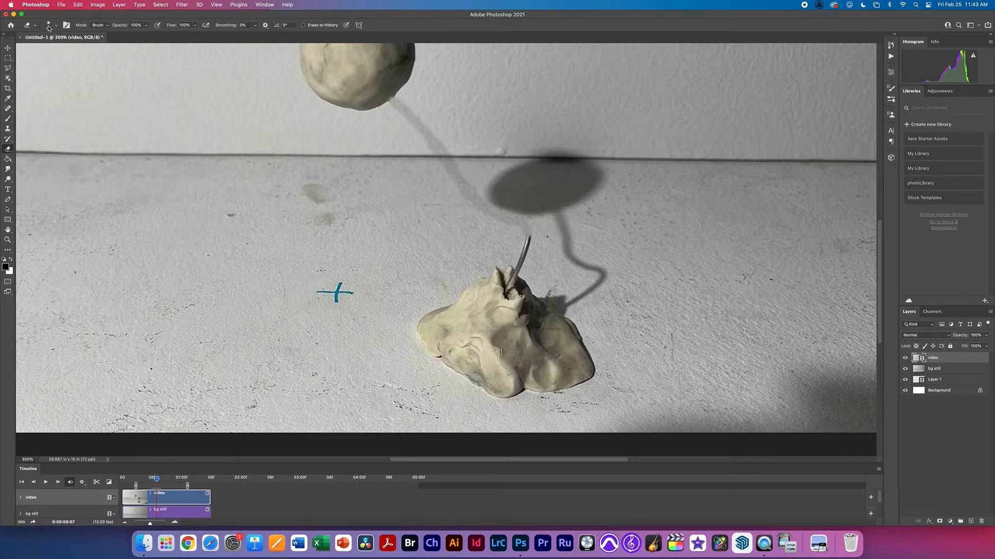
- Erase the clay base, wire and floor remnants from the current frame
{"action": "left_click", "coordinate": [58, 25]}
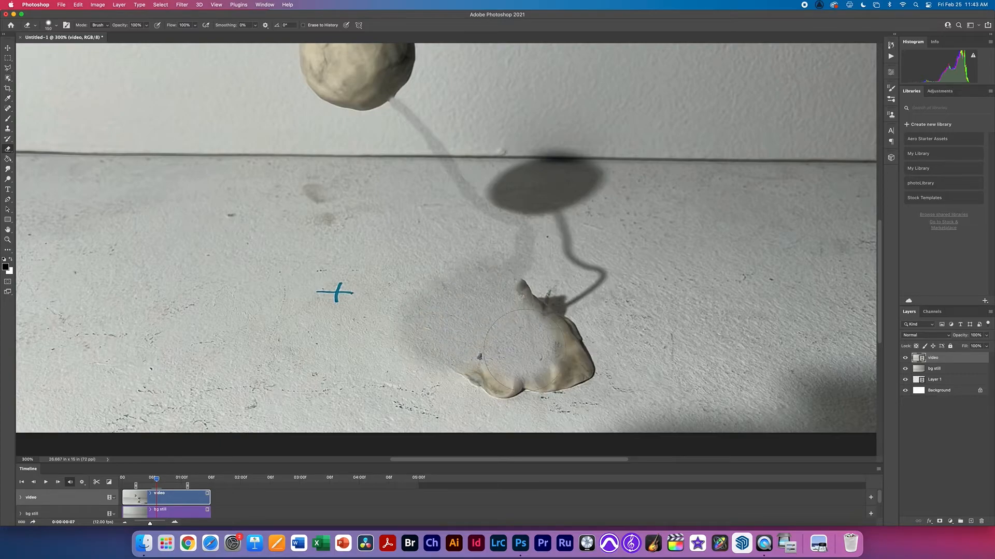
{"action": "left_click_drag", "start_coordinate": [538, 355], "coordinate": [583, 276]}
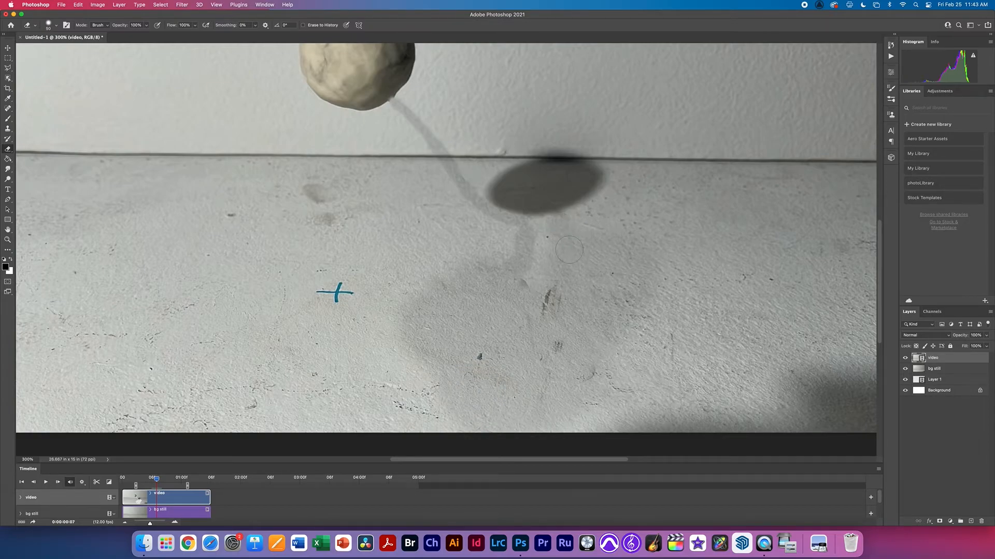
{"action": "mouse_move", "coordinate": [667, 307]}
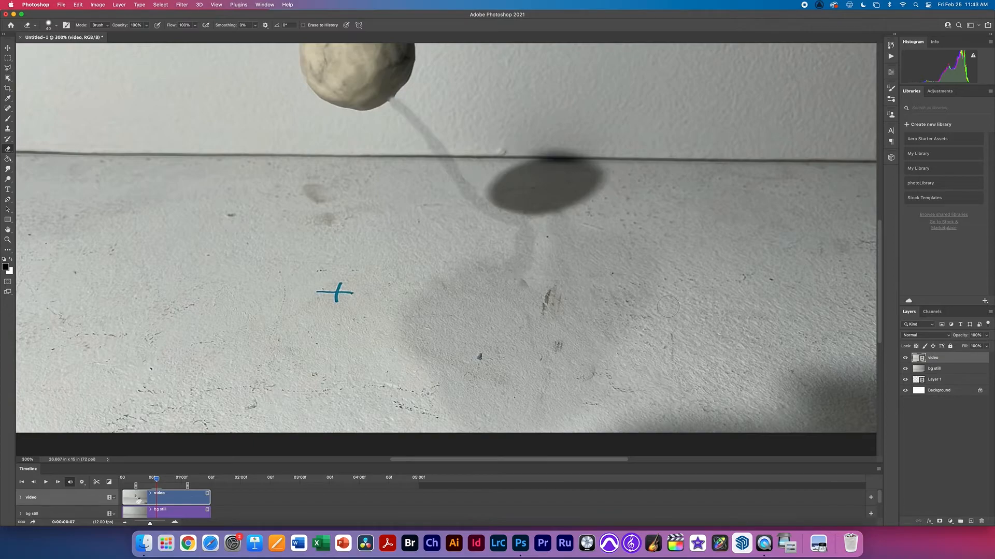
{"action": "left_click", "coordinate": [161, 478]}
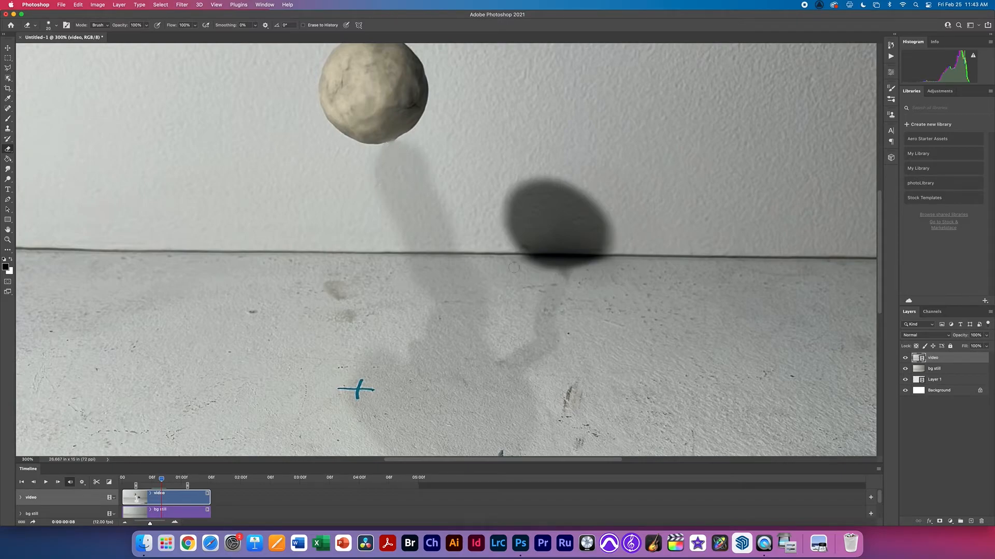
{"action": "mouse_move", "coordinate": [614, 284]}
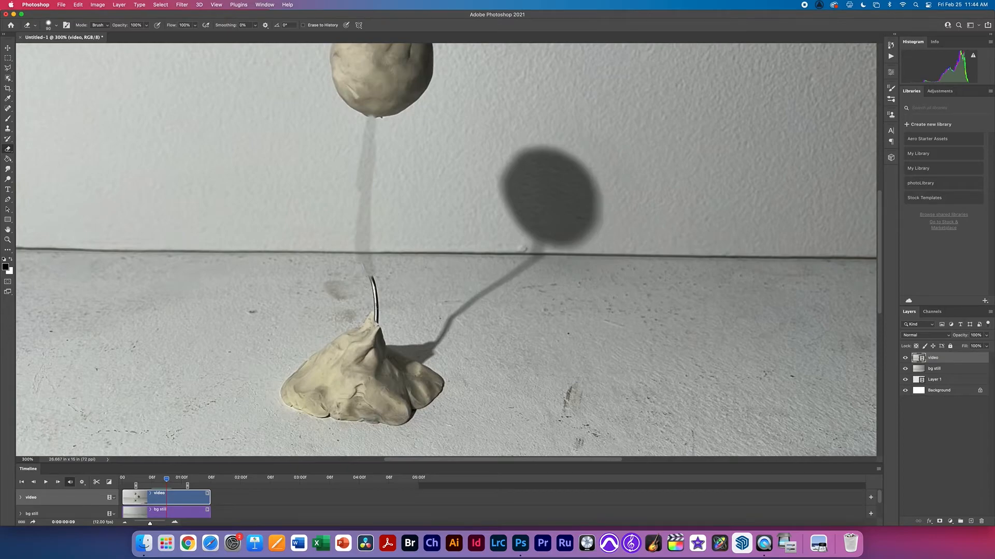
{"action": "left_click", "coordinate": [356, 390]}
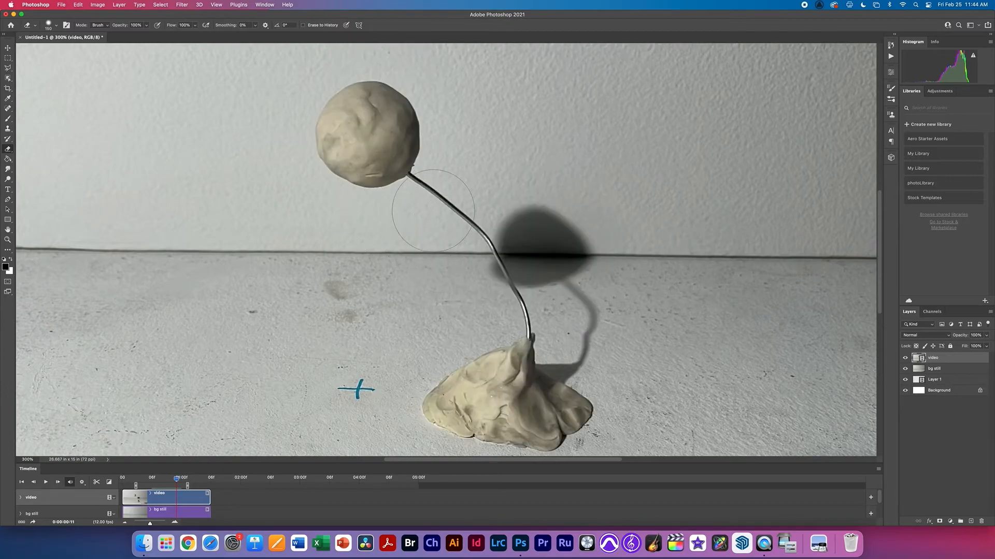
- Erase the support wire on the next frame and step forward through the animation
{"action": "left_click_drag", "start_coordinate": [434, 211], "coordinate": [568, 355]}
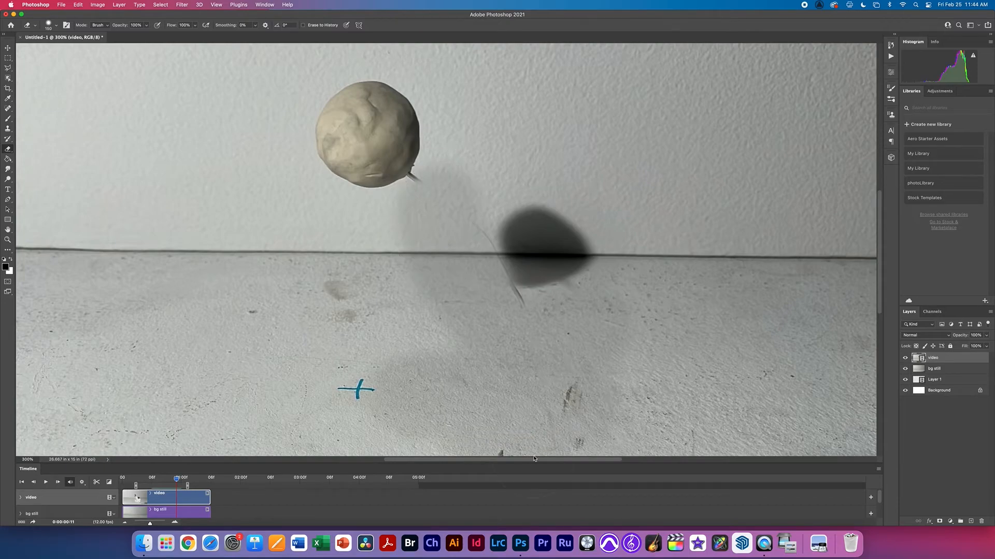
{"action": "left_click", "coordinate": [180, 478]}
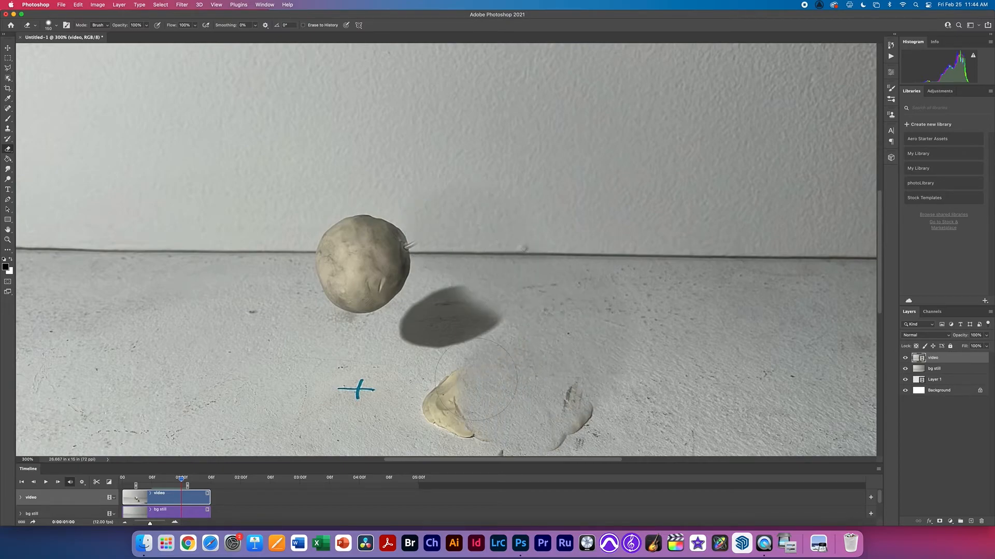
{"action": "left_click", "coordinate": [185, 477]}
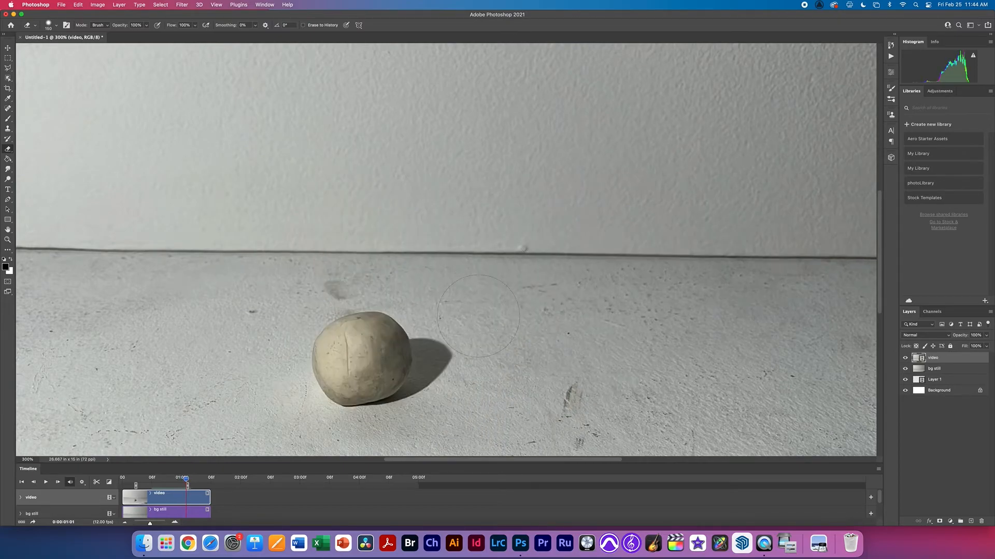
{"action": "left_click", "coordinate": [44, 481]}
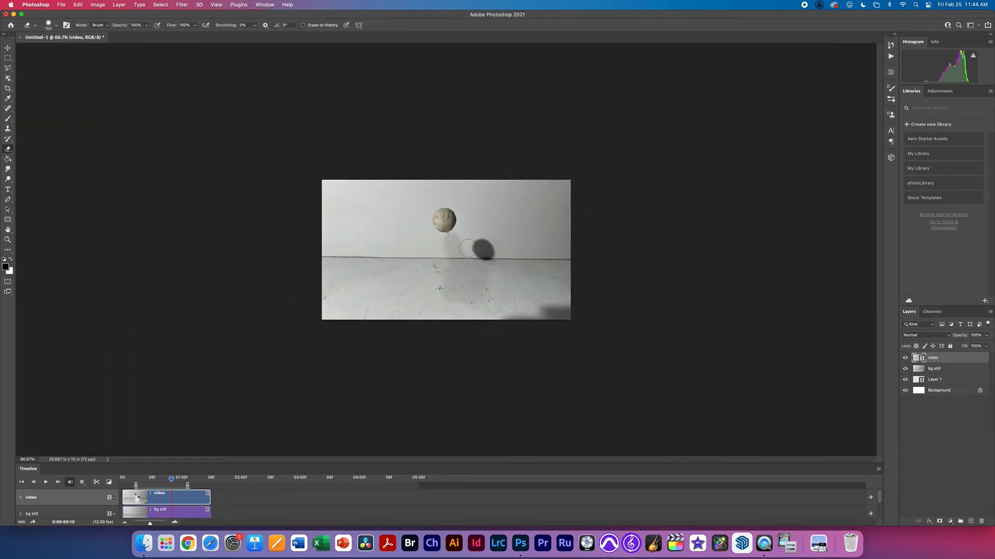
{"action": "left_click", "coordinate": [44, 481]}
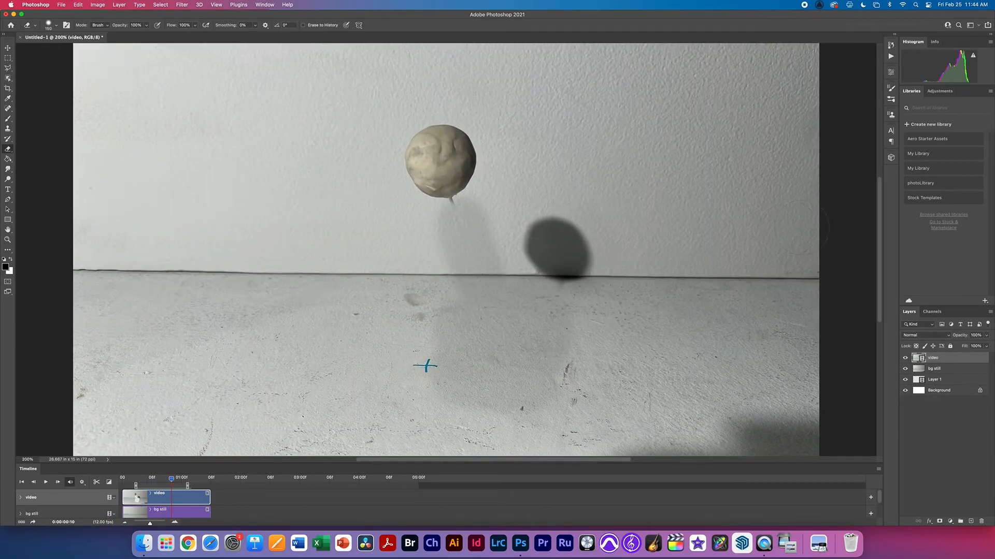
{"action": "left_click", "coordinate": [933, 369]}
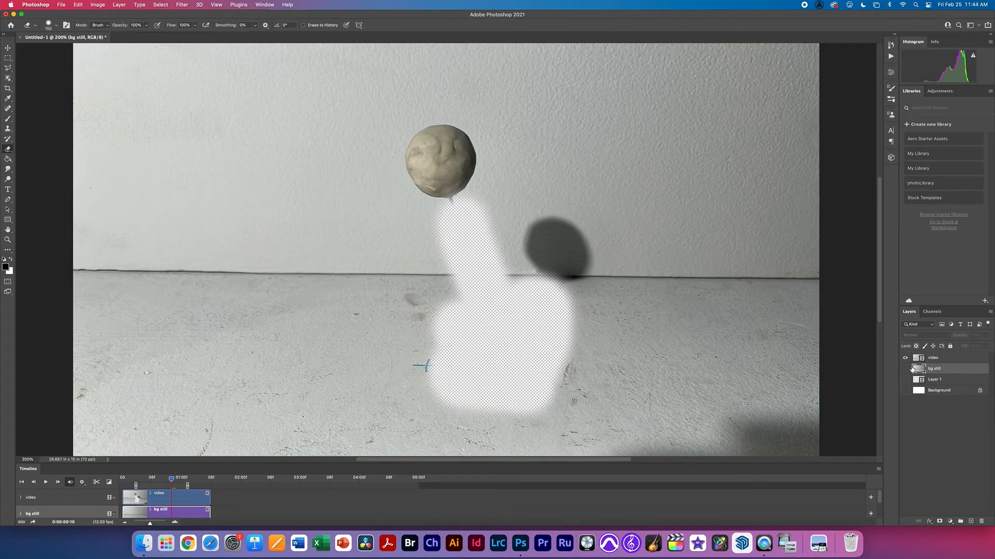
{"action": "left_click", "coordinate": [905, 369]}
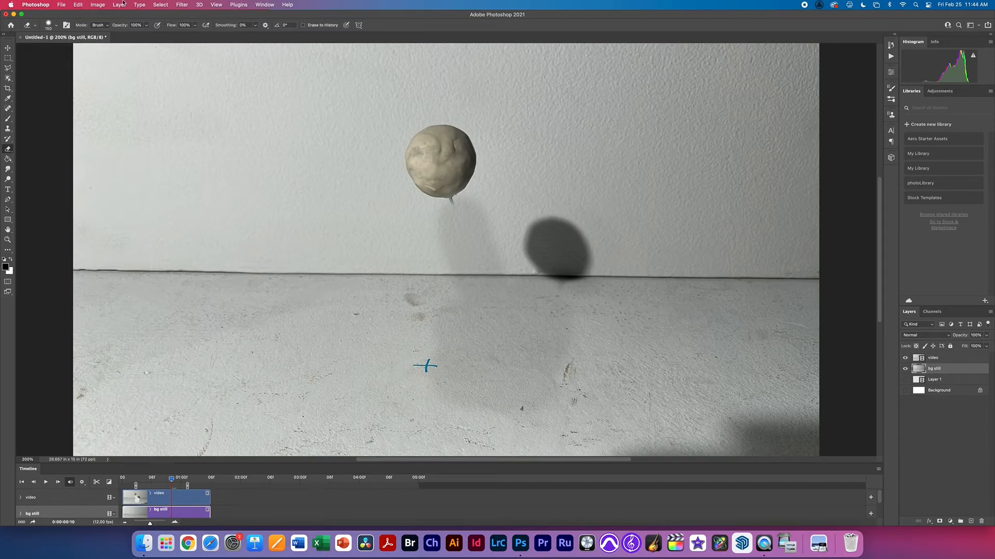
- Raise the bg still layer's brightness to 14 with Brightness/Contrast and confirm
{"action": "left_click", "coordinate": [97, 4]}
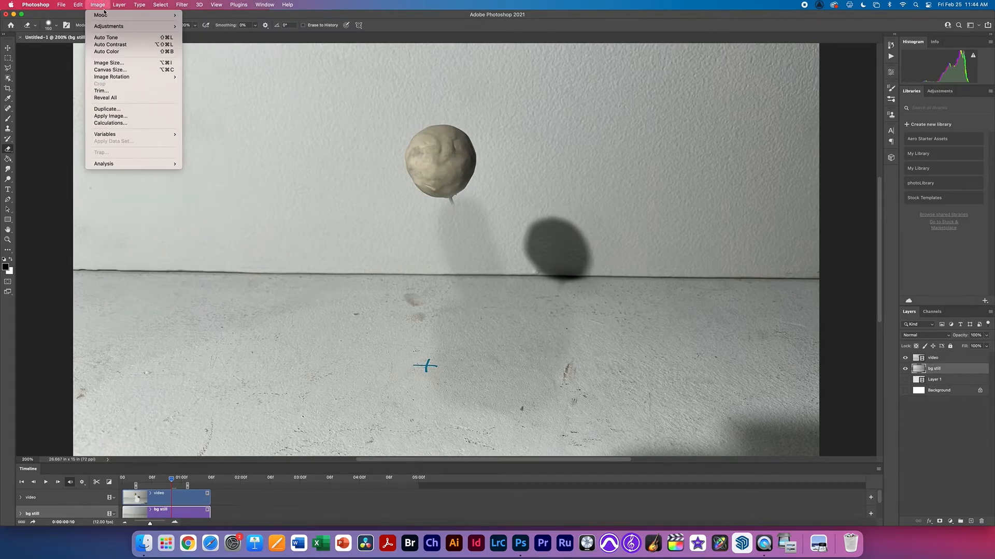
{"action": "left_click", "coordinate": [391, 87]}
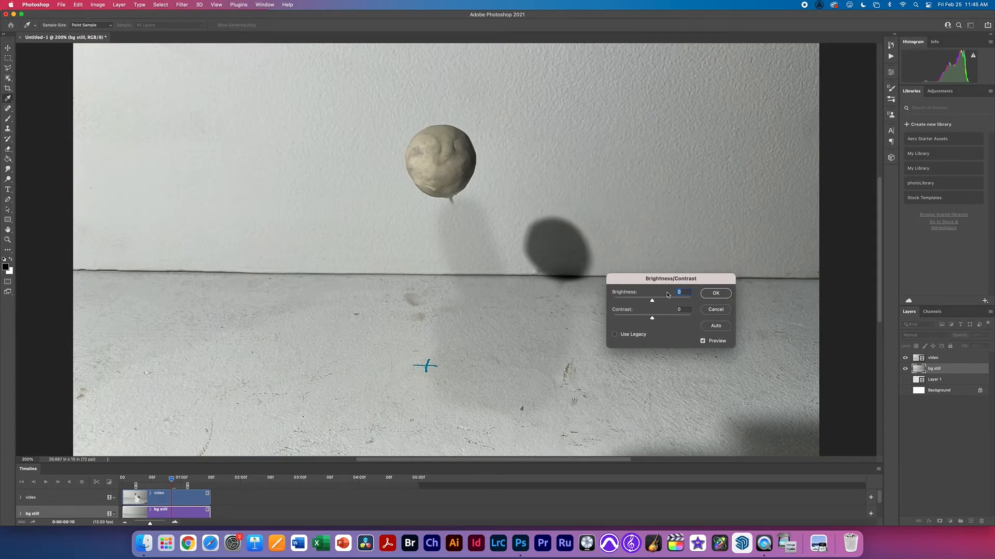
{"action": "left_click_drag", "start_coordinate": [651, 301], "coordinate": [655, 300]}
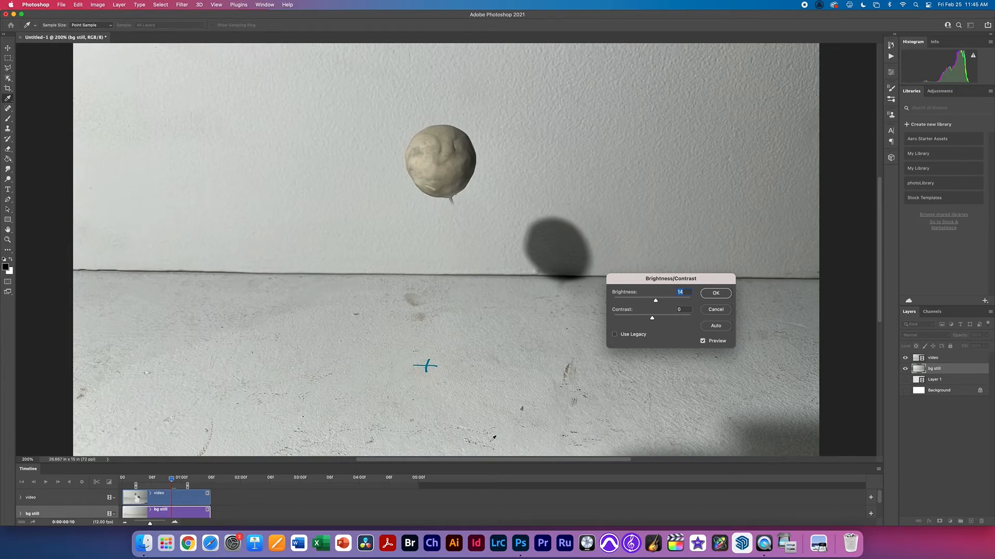
{"action": "mouse_move", "coordinate": [733, 359]}
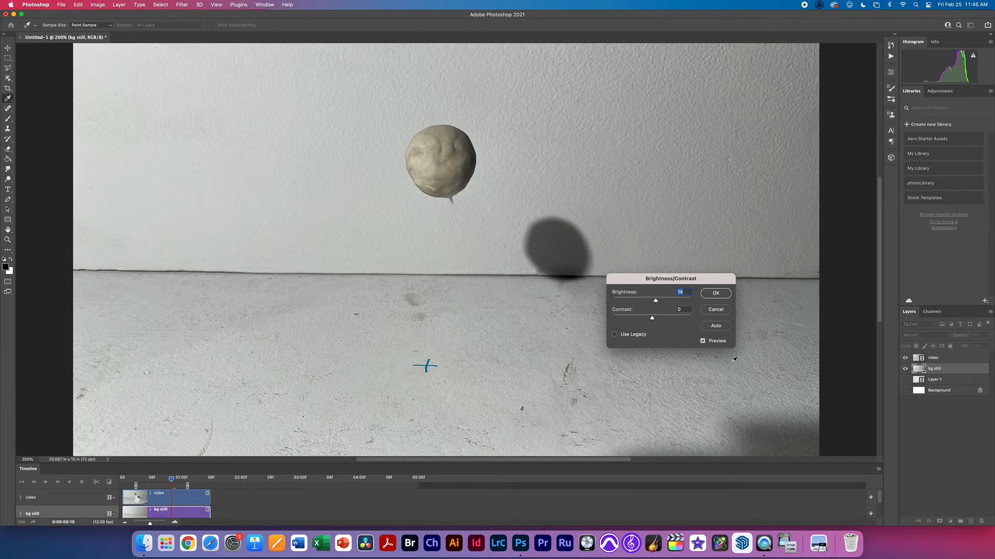
{"action": "left_click", "coordinate": [715, 293]}
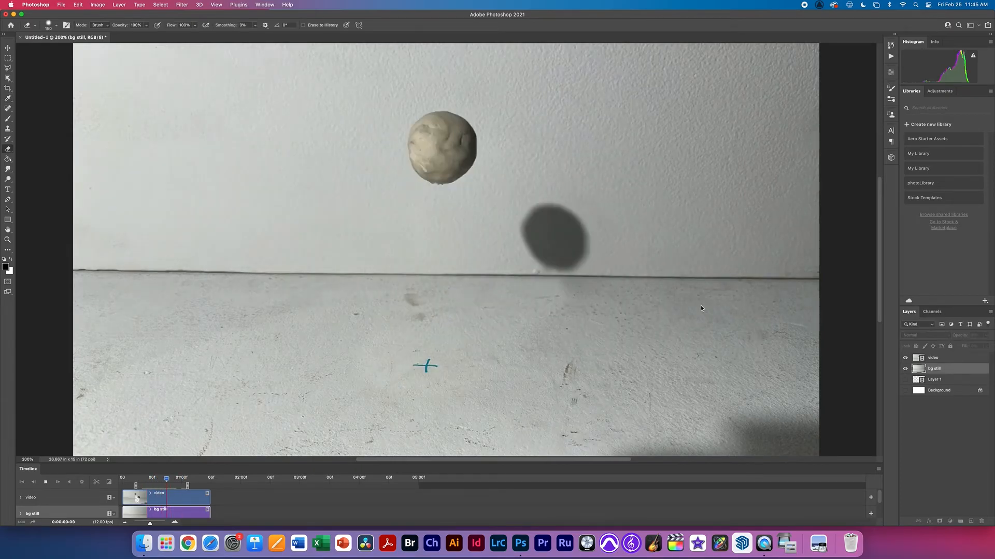
- Scrub through earlier Timeline frames to review the wire-free animation
{"action": "left_click", "coordinate": [183, 478]}
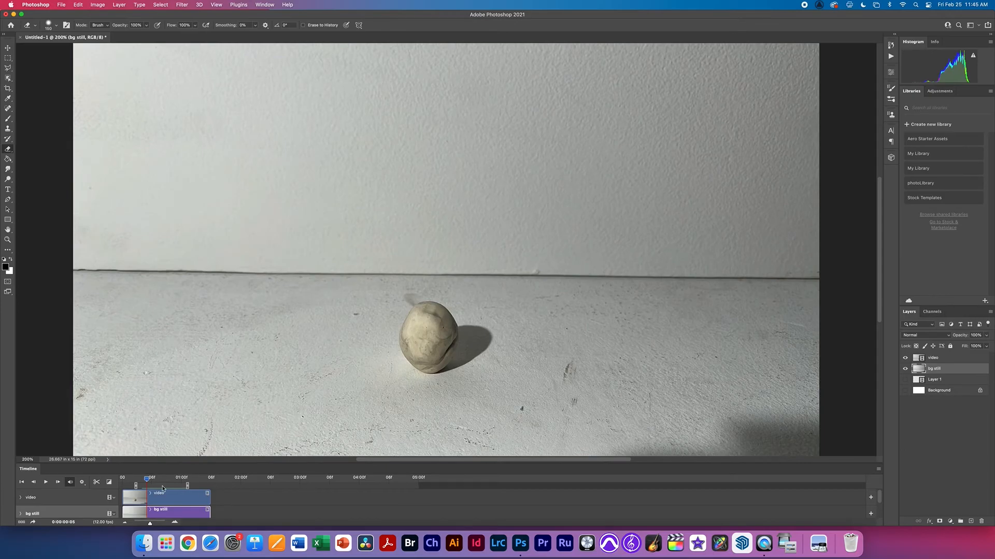
{"action": "left_click", "coordinate": [45, 481]}
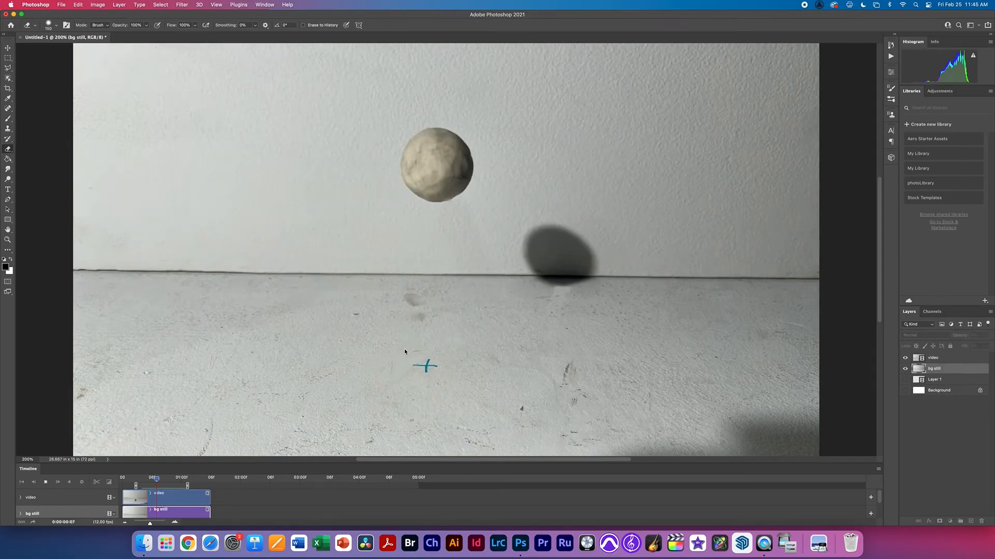
{"action": "left_click", "coordinate": [181, 477]}
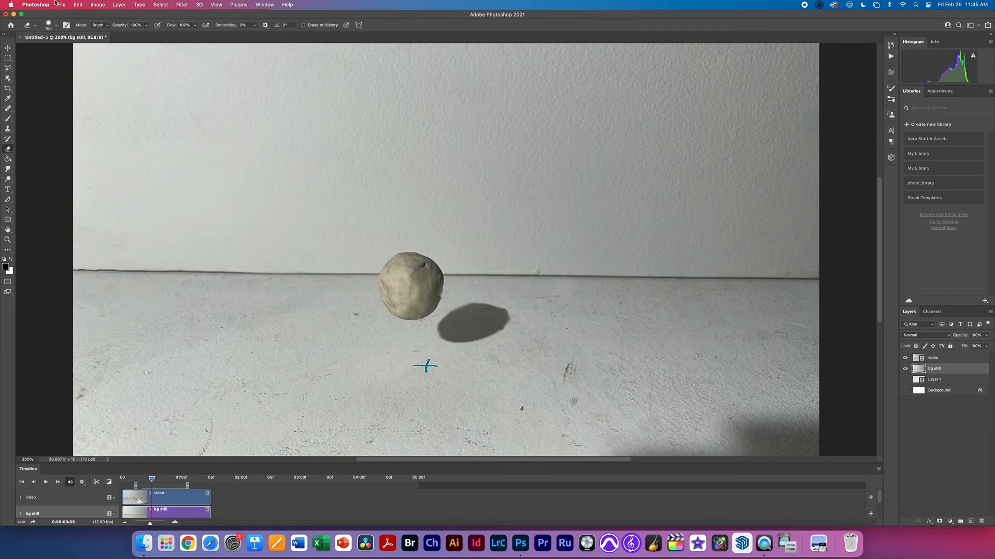
{"action": "left_click", "coordinate": [61, 4]}
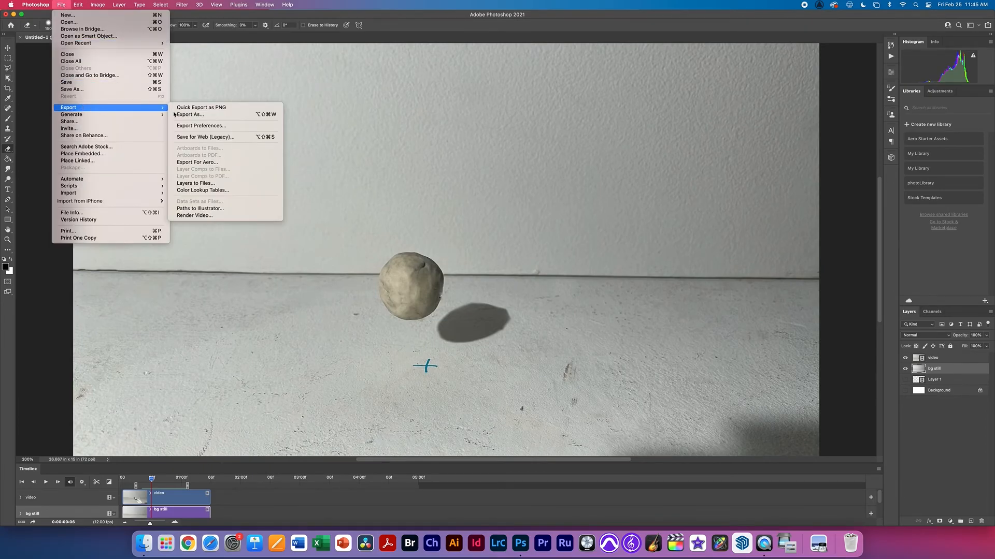
- Render the animation via Render Video as ball.mp4 to the Desktop, keeping H.264 High Quality
{"action": "left_click", "coordinate": [193, 216]}
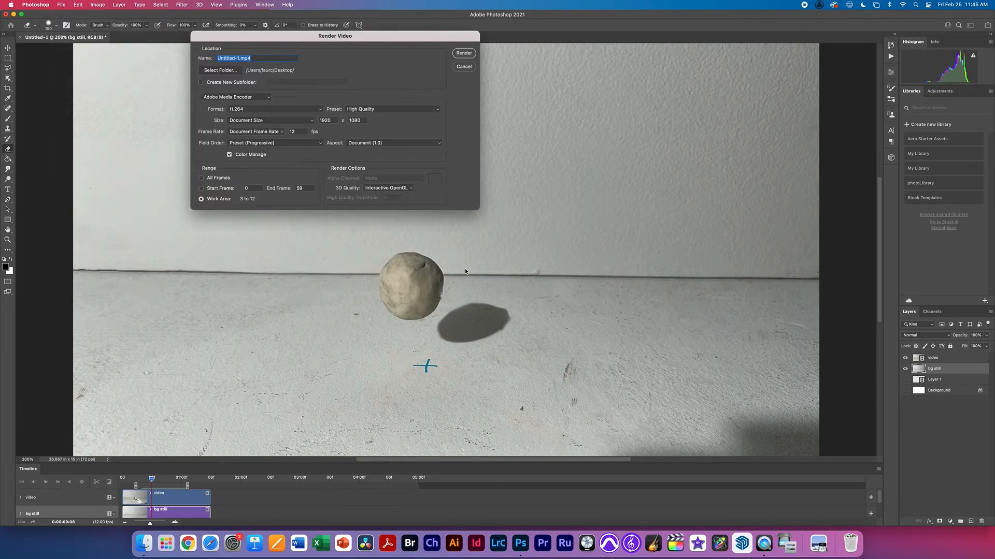
{"action": "left_click", "coordinate": [236, 97]}
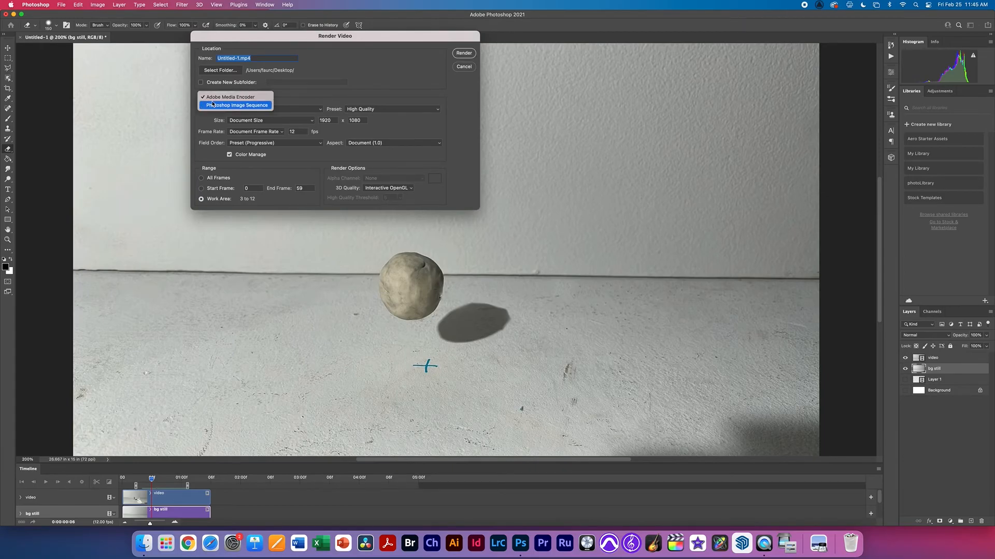
{"action": "left_click", "coordinate": [273, 109]}
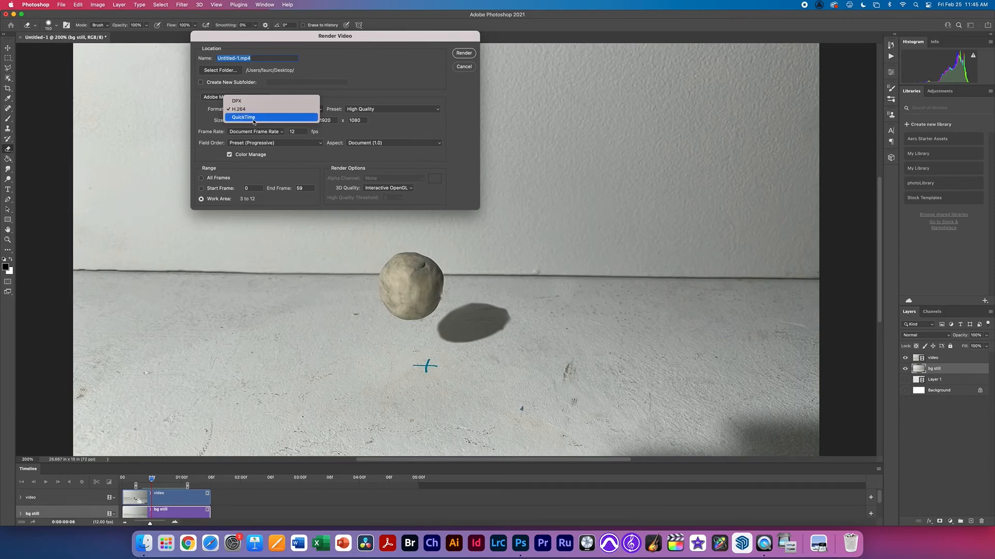
{"action": "left_click", "coordinate": [273, 108]}
{"action": "type", "text": "ball"}
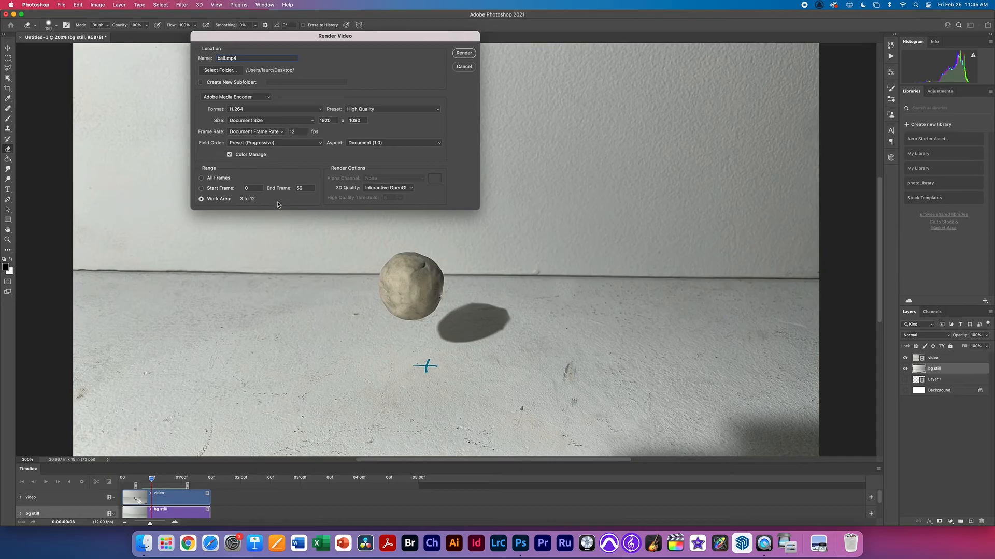
{"action": "mouse_move", "coordinate": [249, 208]}
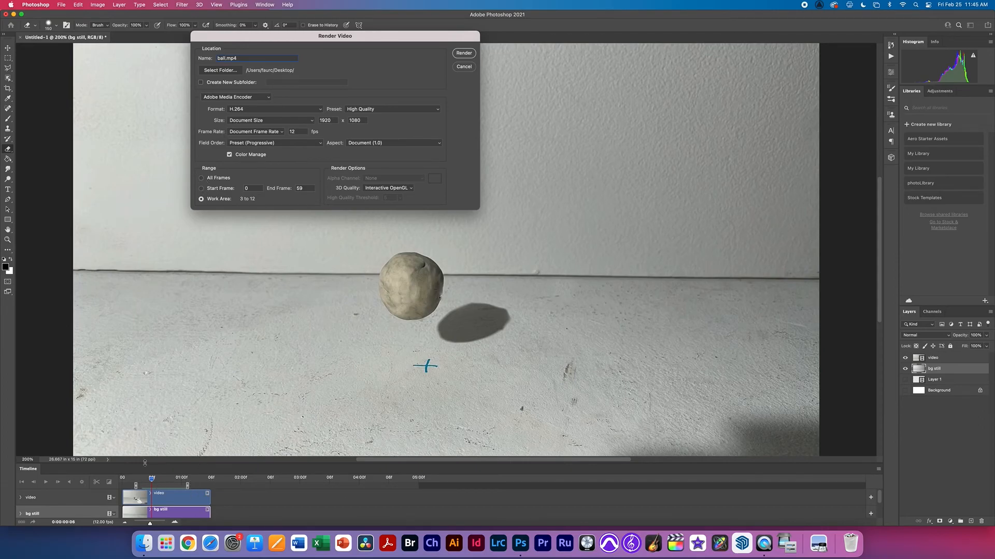
{"action": "mouse_move", "coordinate": [315, 416]}
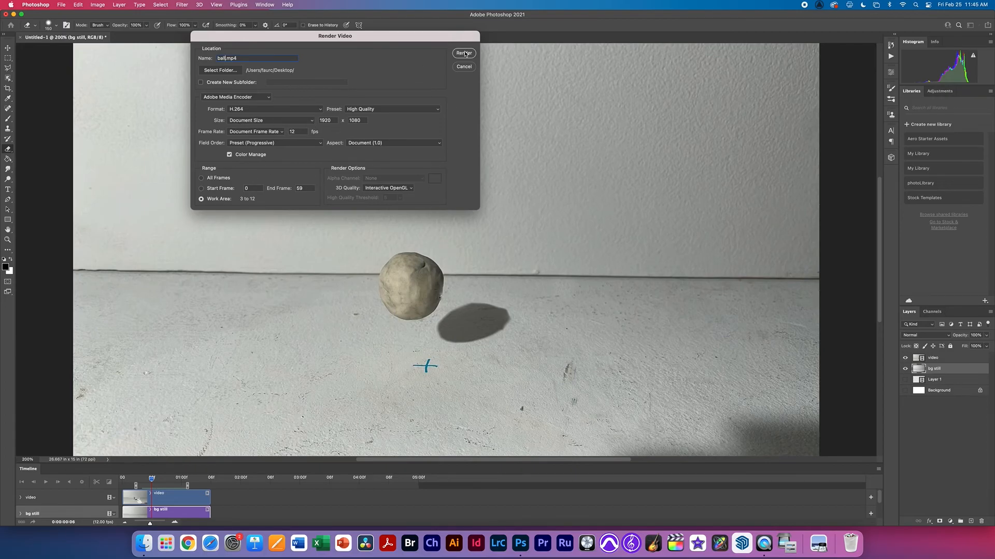
{"action": "left_click", "coordinate": [464, 52]}
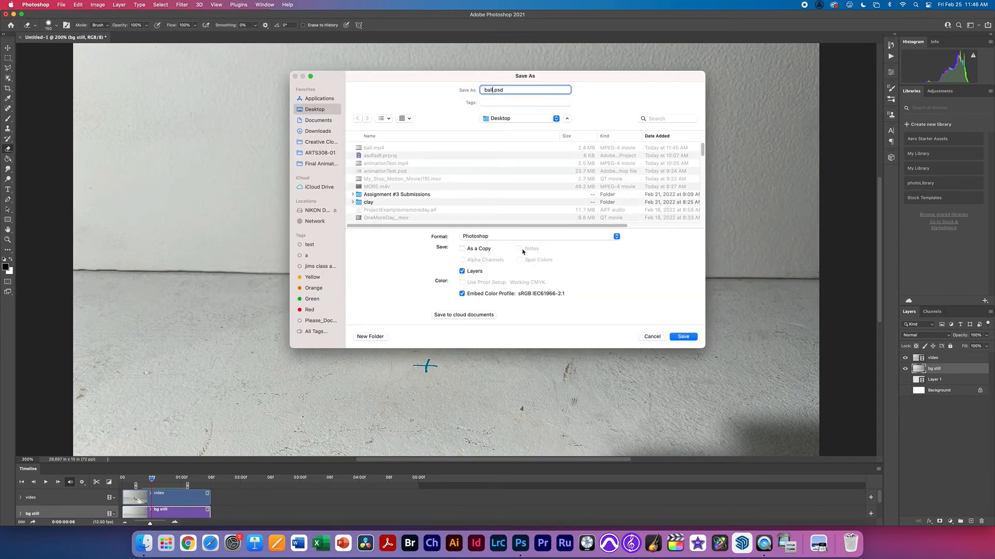
- Save the project as ball.psd with the compatibility option, then launch ball.mp4 from the Desktop
{"action": "left_click", "coordinate": [683, 336]}
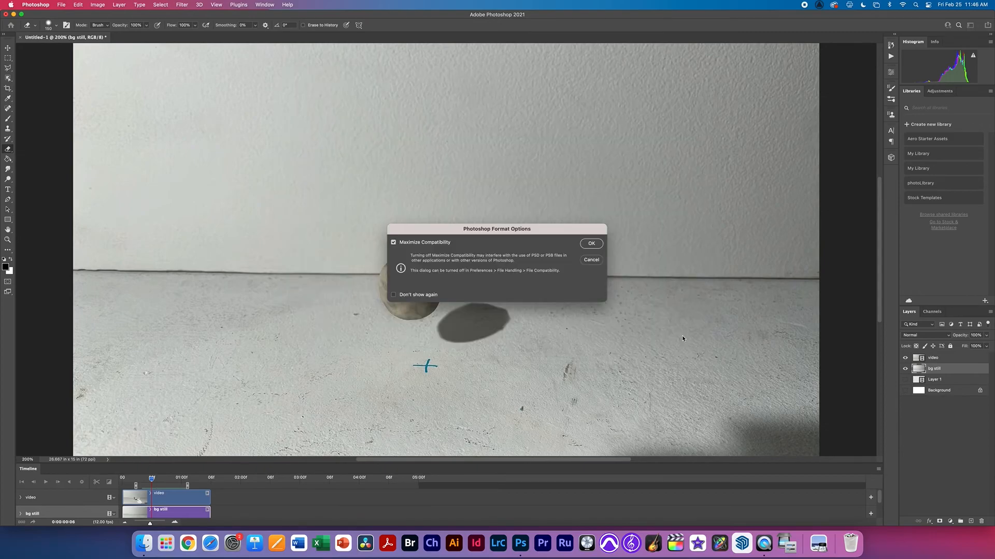
{"action": "left_click", "coordinate": [590, 242]}
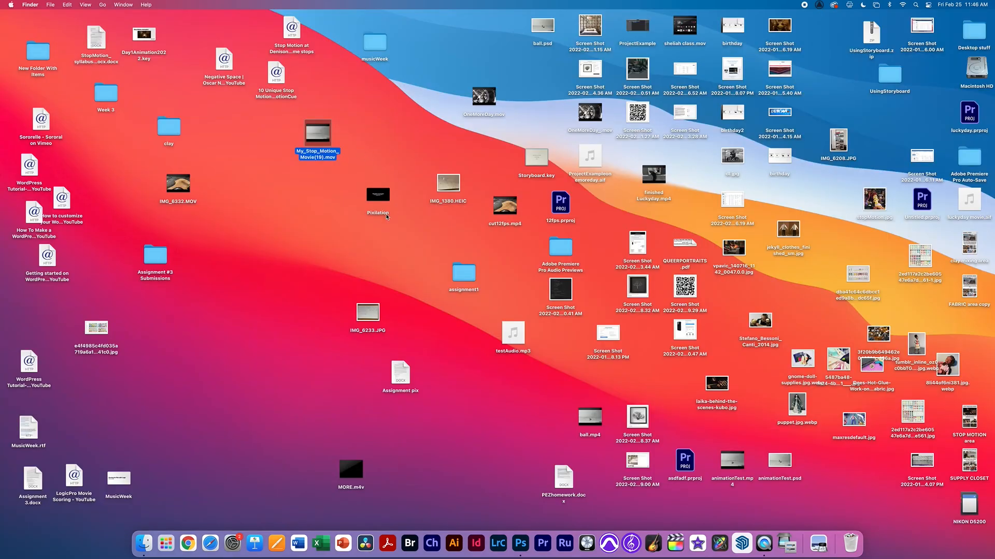
{"action": "double_click", "coordinate": [463, 274]}
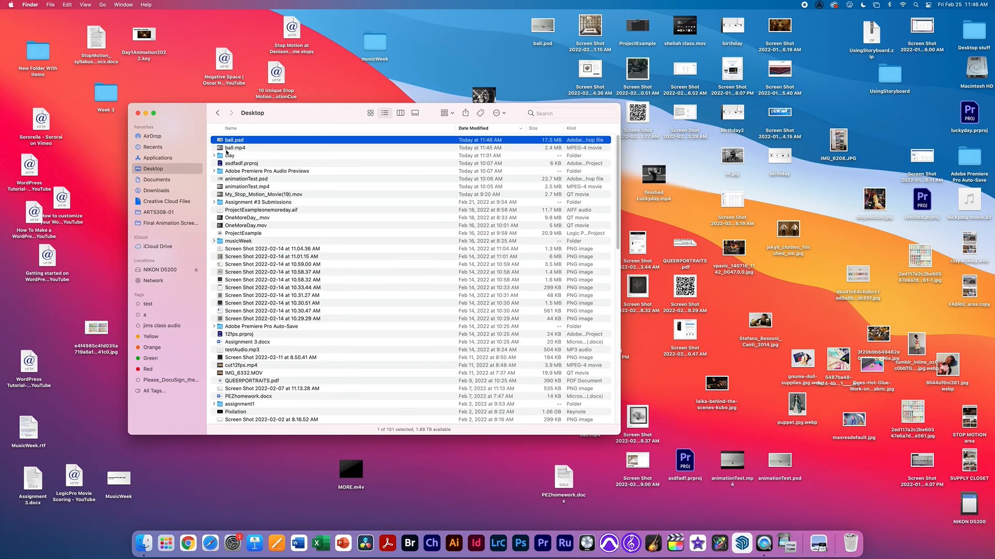
{"action": "double_click", "coordinate": [235, 148]}
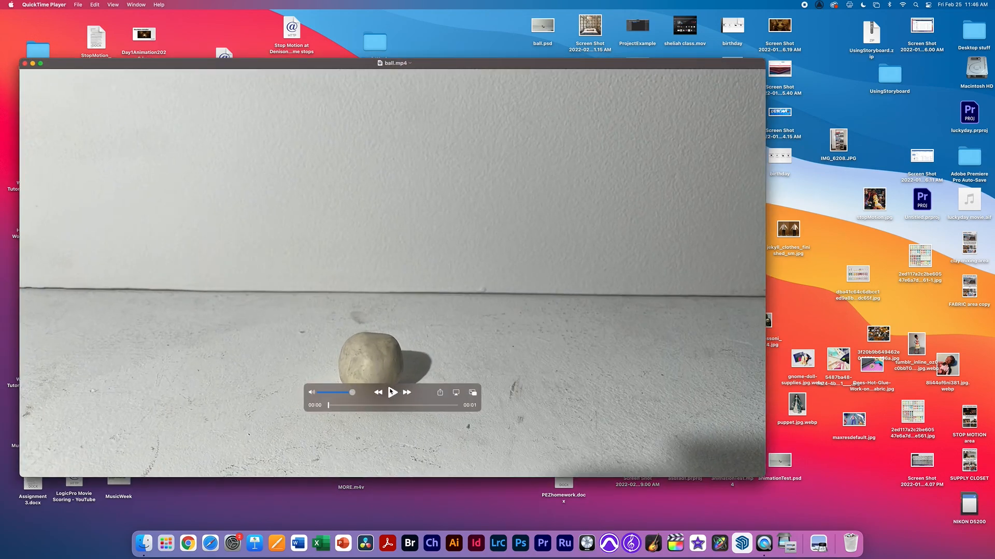
- Play ball.mp4 through twice in QuickTime to watch the ball bounce without its wire
{"action": "left_click", "coordinate": [392, 391]}
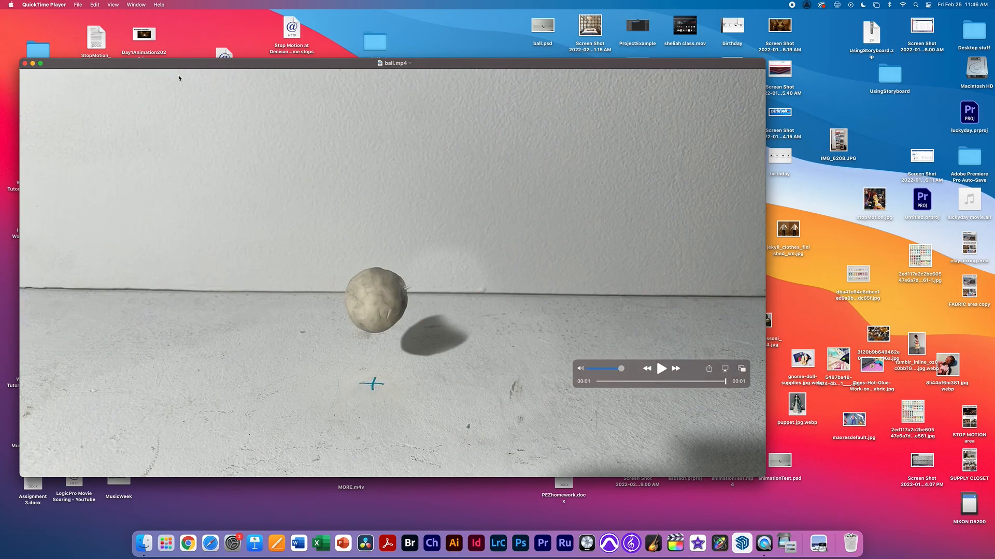
{"action": "left_click", "coordinate": [77, 4]}
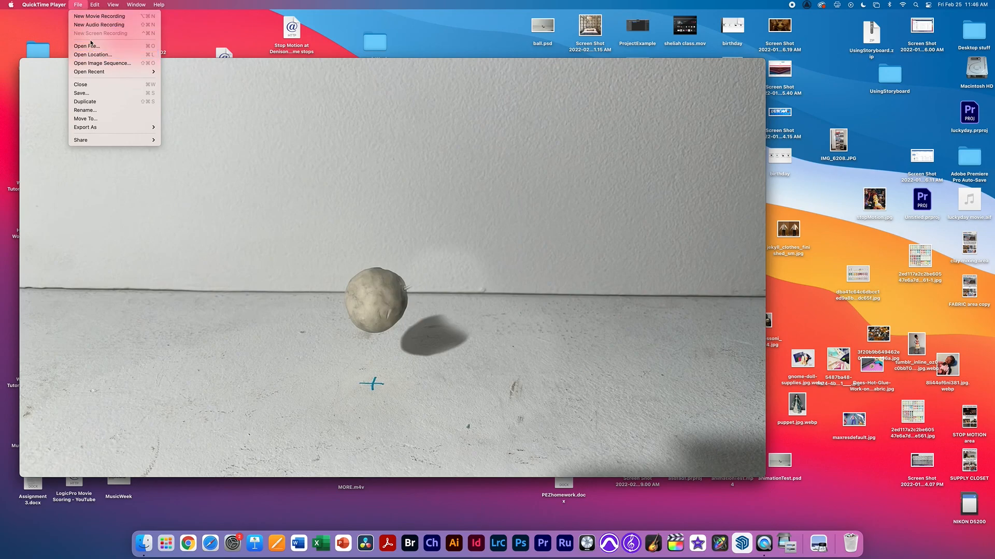
{"action": "left_click", "coordinate": [113, 4]}
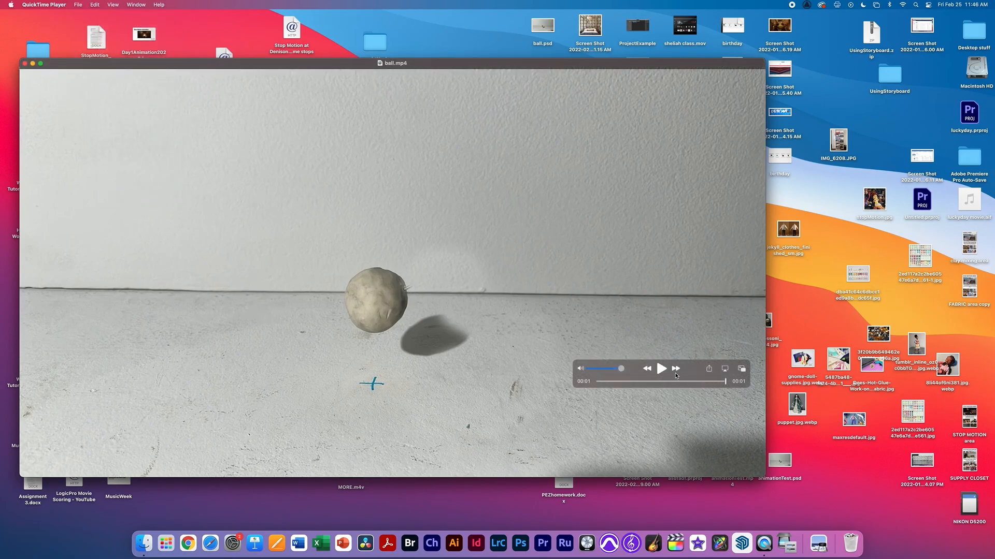
{"action": "left_click", "coordinate": [660, 369]}
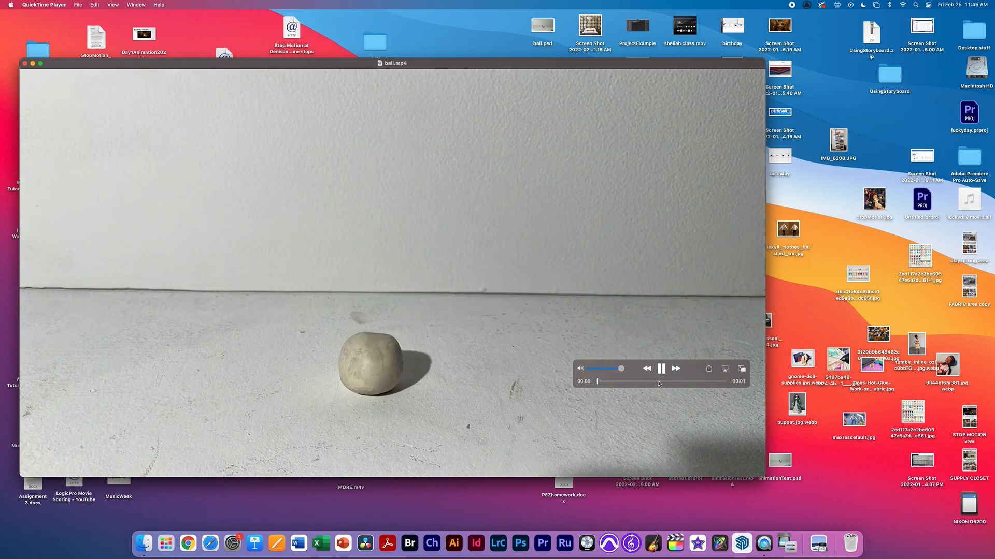